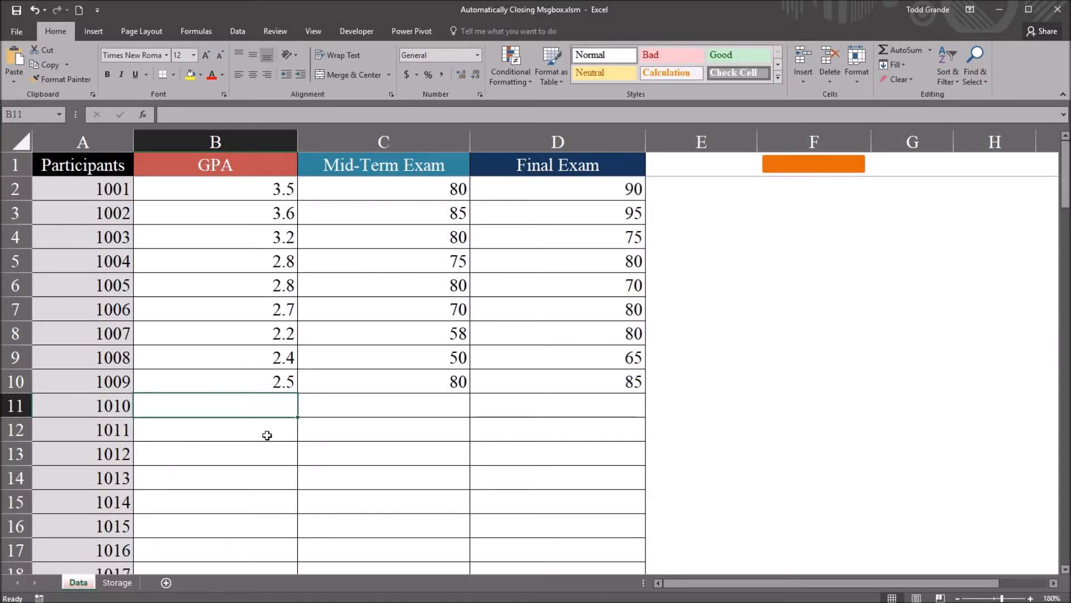
pyautogui.moveTo(261, 460)
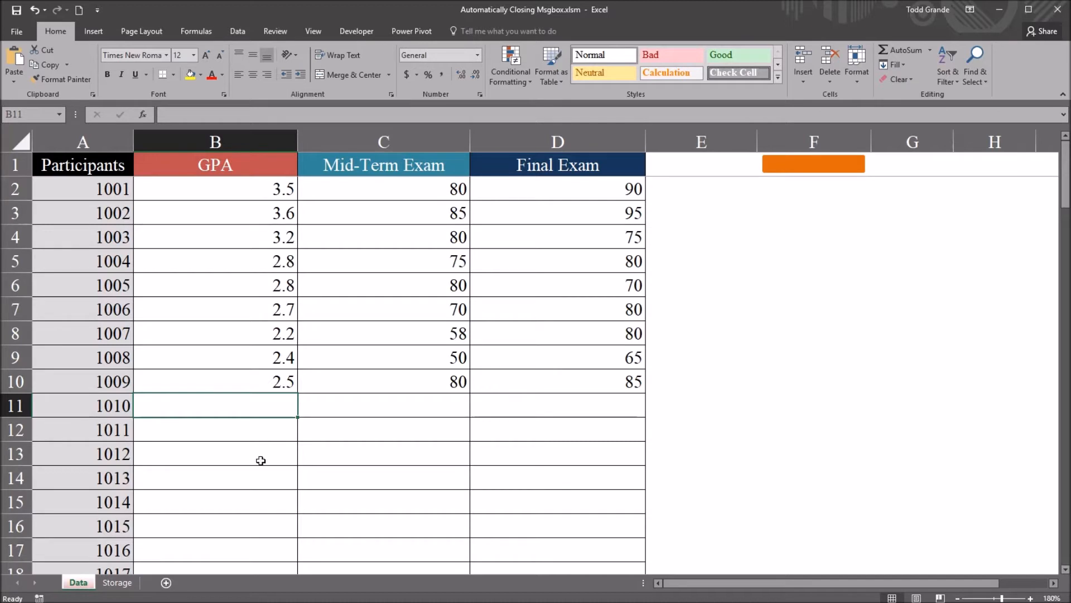
pyautogui.moveTo(424, 320)
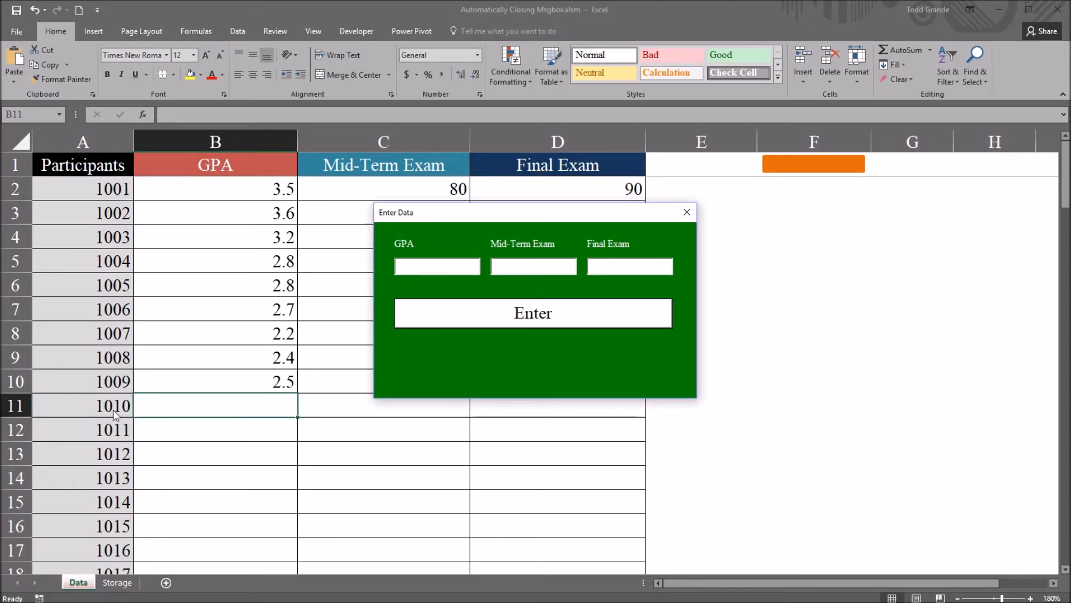
pyautogui.moveTo(201, 409)
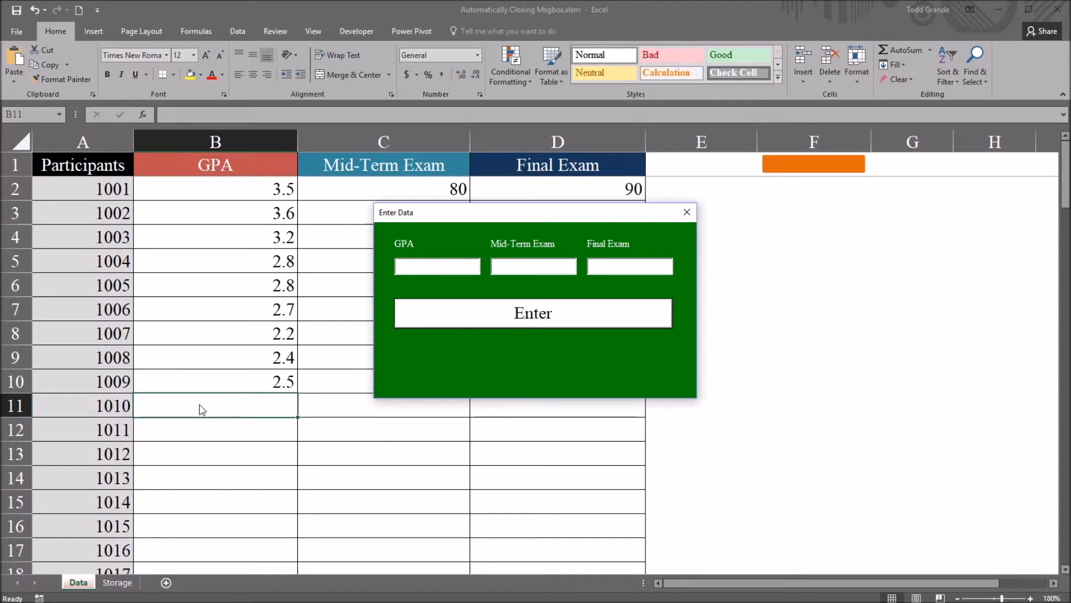
pyautogui.moveTo(111, 419)
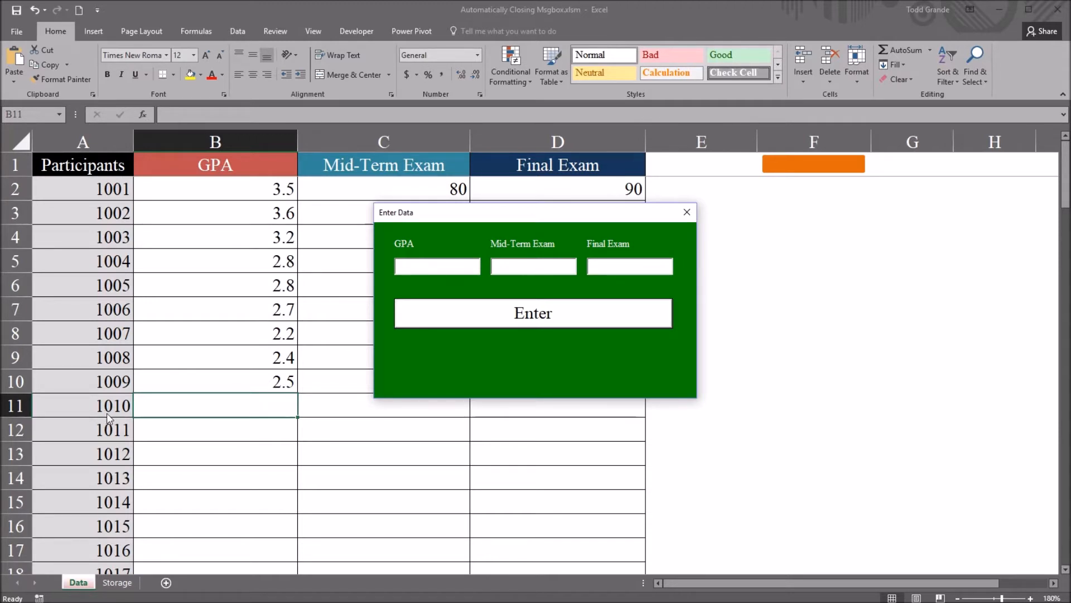
# Enter GPA 2.6, mid-term 85 and final exam 75 for participant 1010 and submit them
pyautogui.click(436, 266)
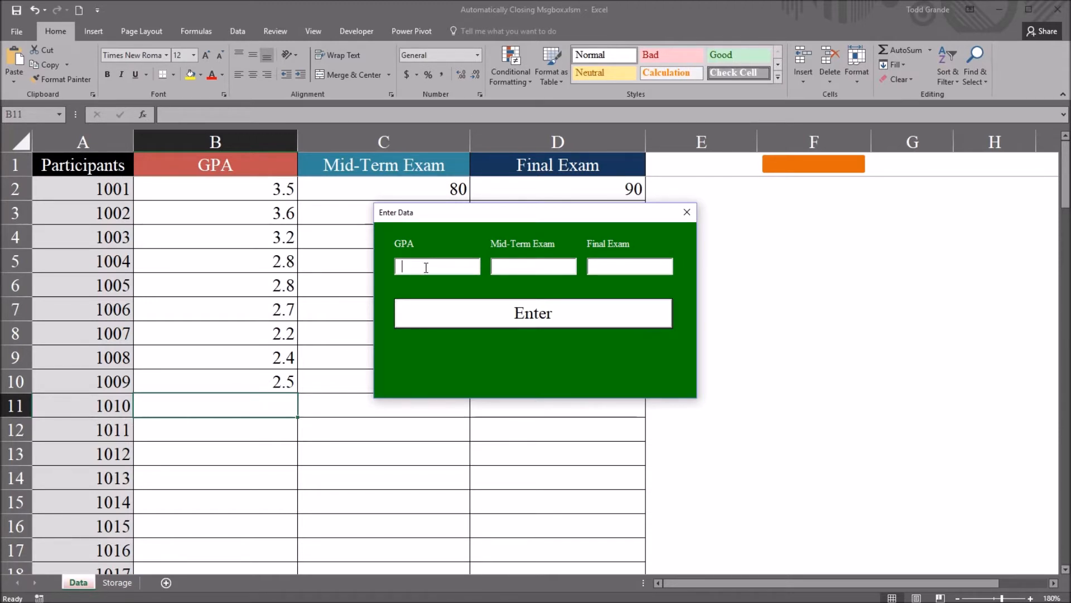
pyautogui.write('2.6')
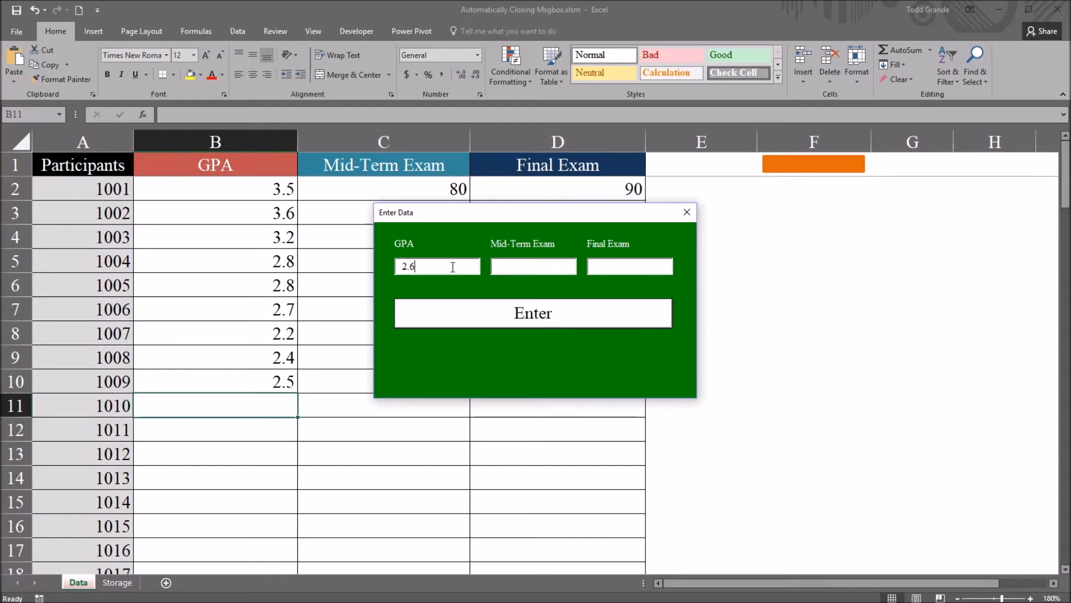
pyautogui.write('85')
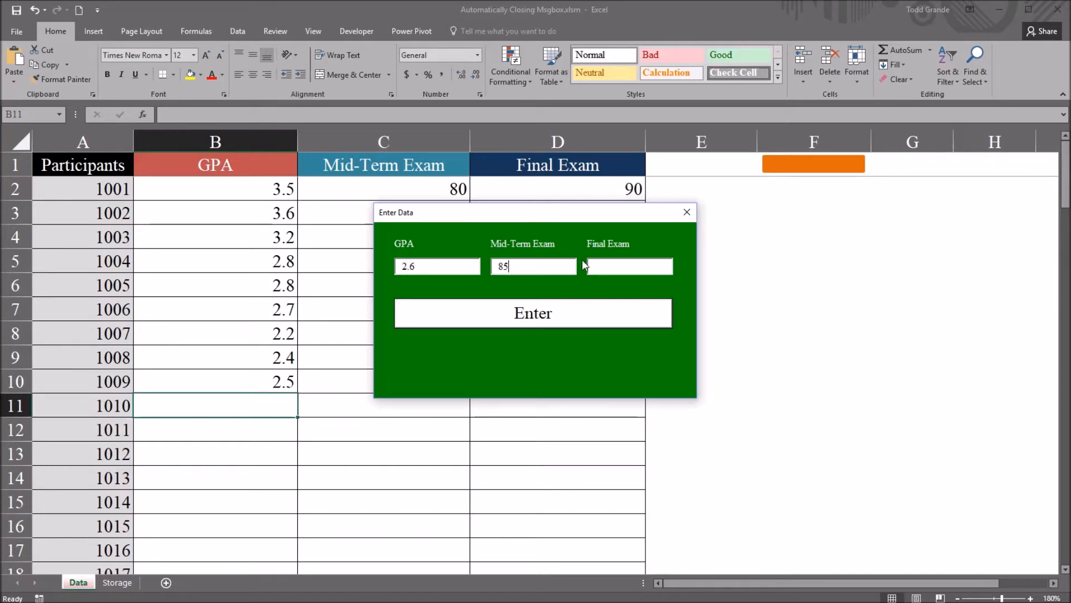
pyautogui.write('75')
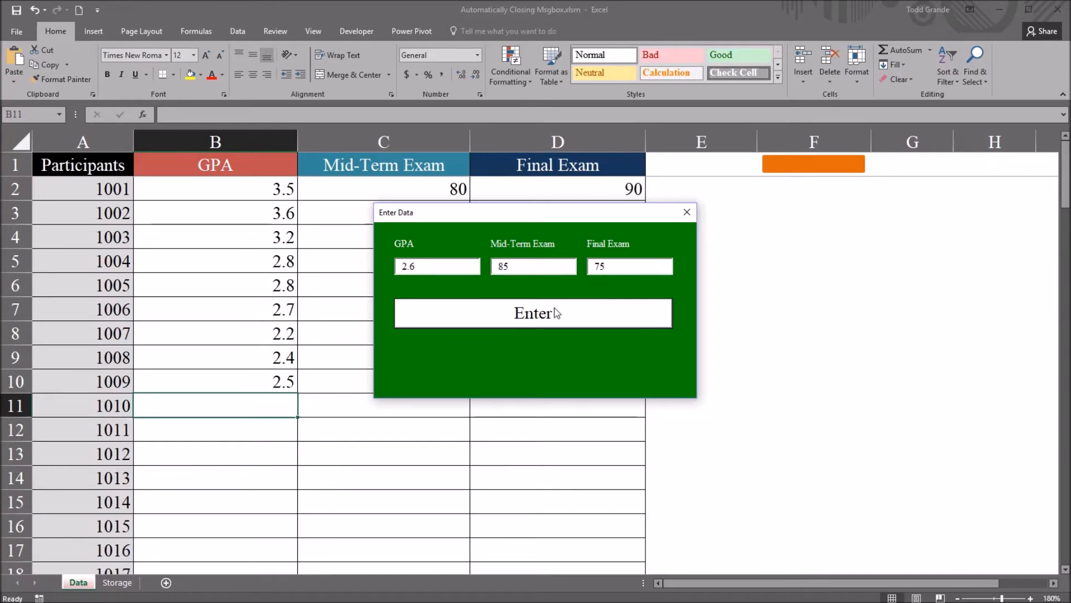
pyautogui.click(532, 313)
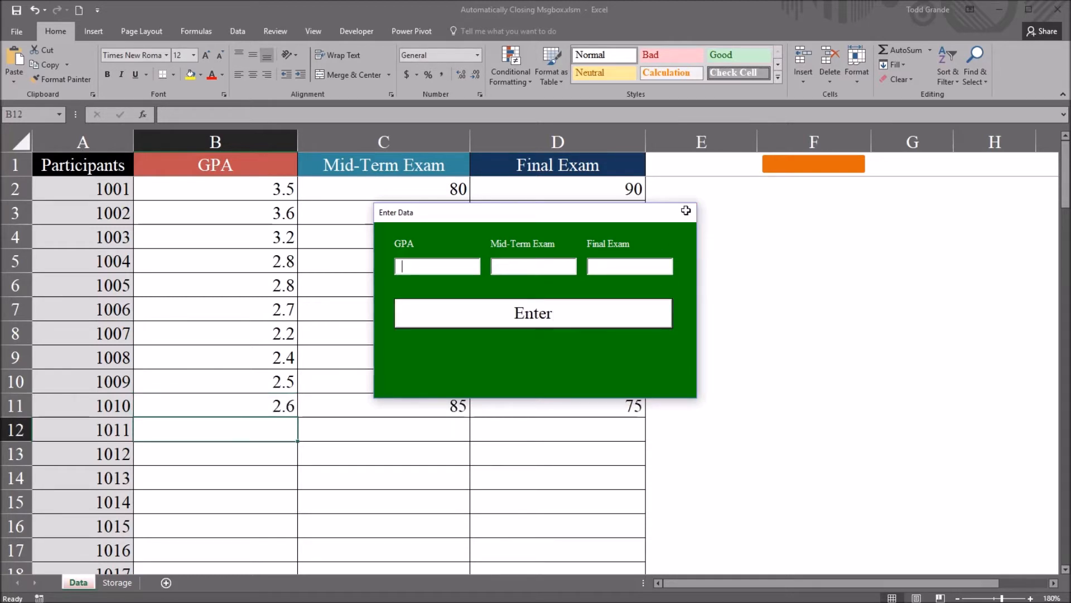
# Close the form, go to the next empty participant row, then reopen and close the form again
pyautogui.click(533, 312)
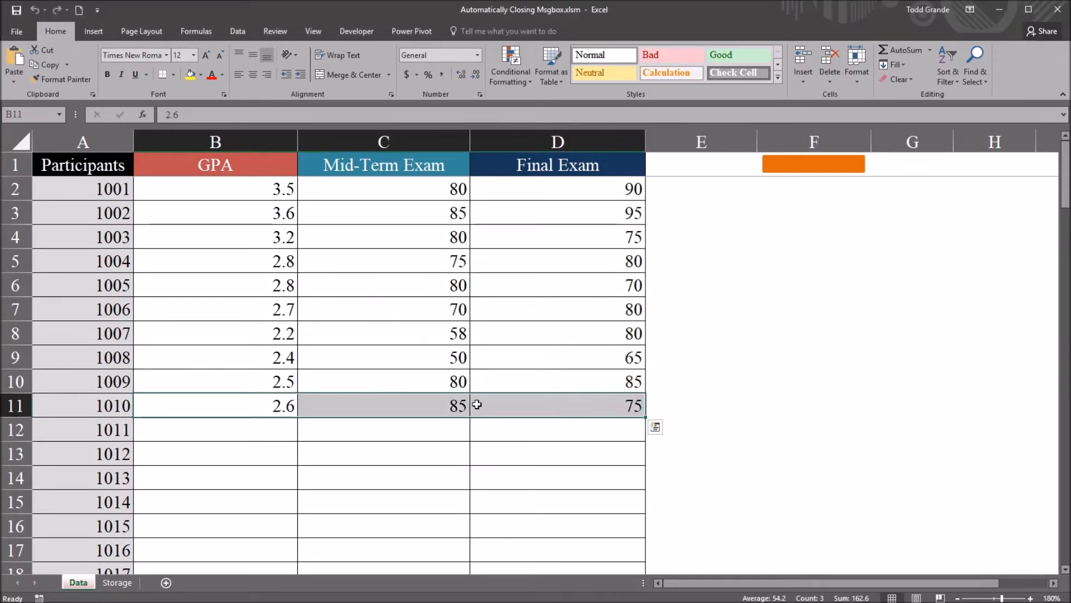
pyautogui.click(83, 405)
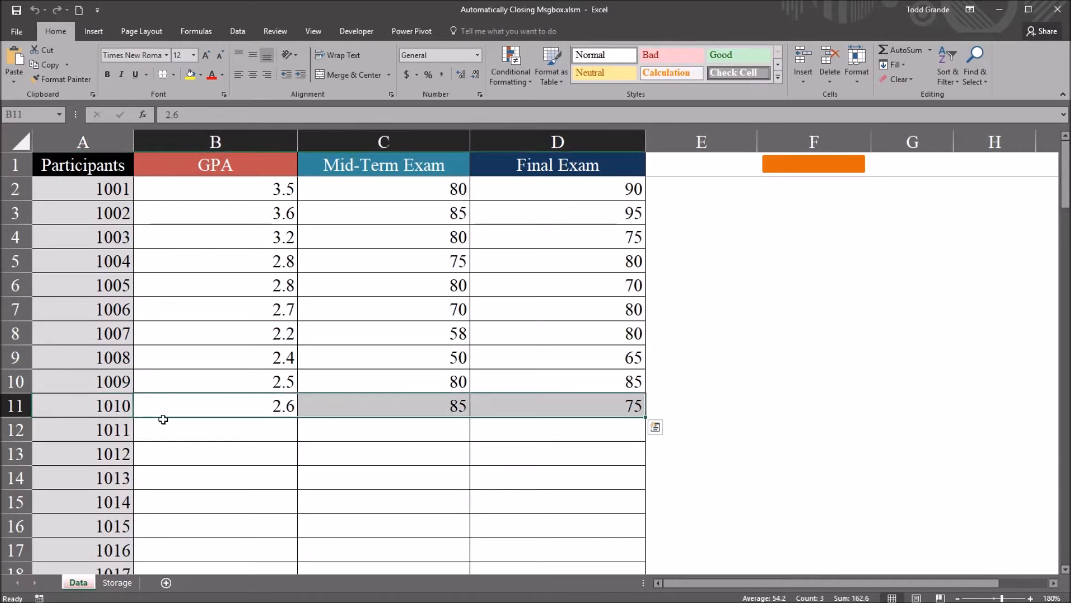
pyautogui.click(215, 429)
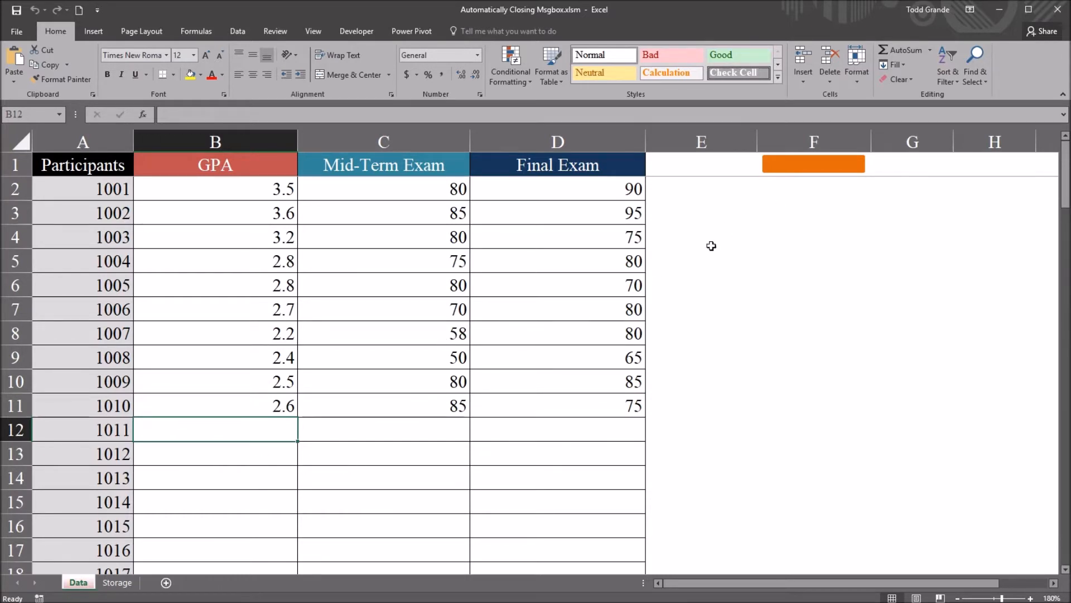
pyautogui.click(812, 164)
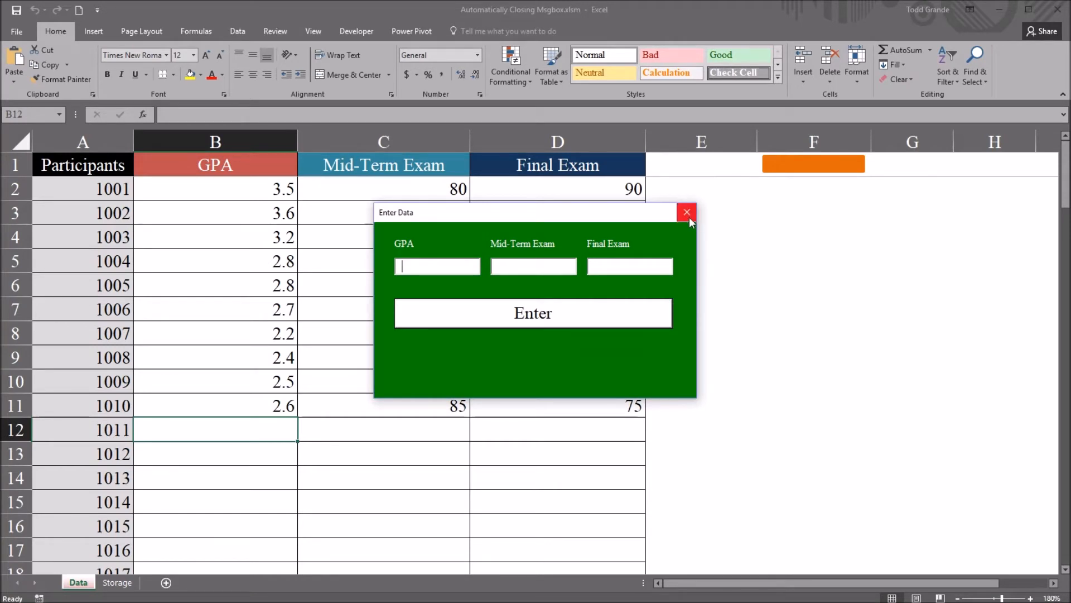
pyautogui.click(686, 212)
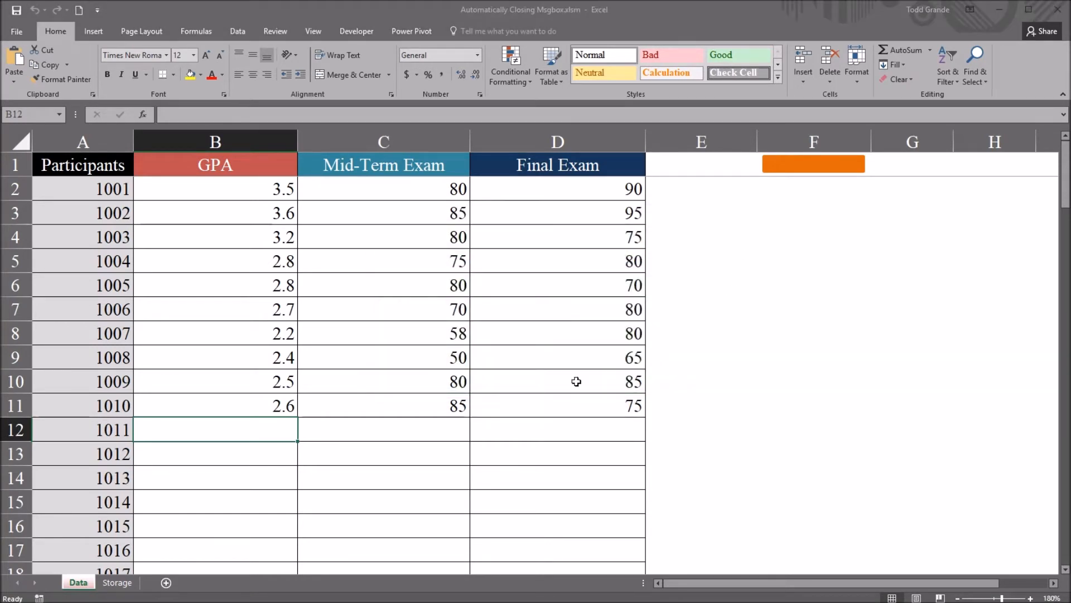
# Open the VBA editor with Alt+F11 and open the Main userform in design view
pyautogui.press('alt+F11')
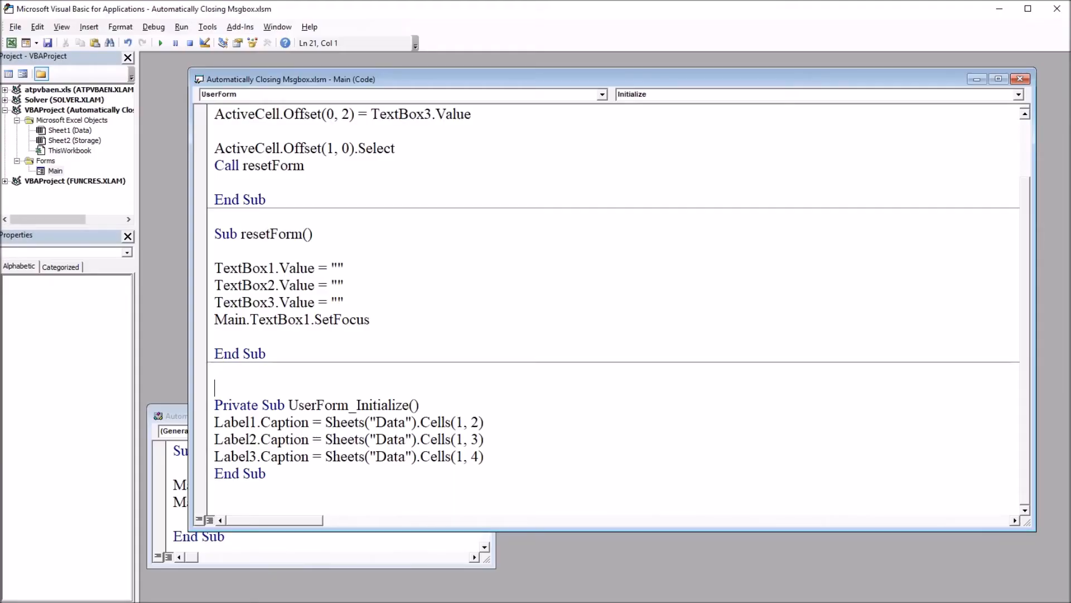
pyautogui.click(55, 171)
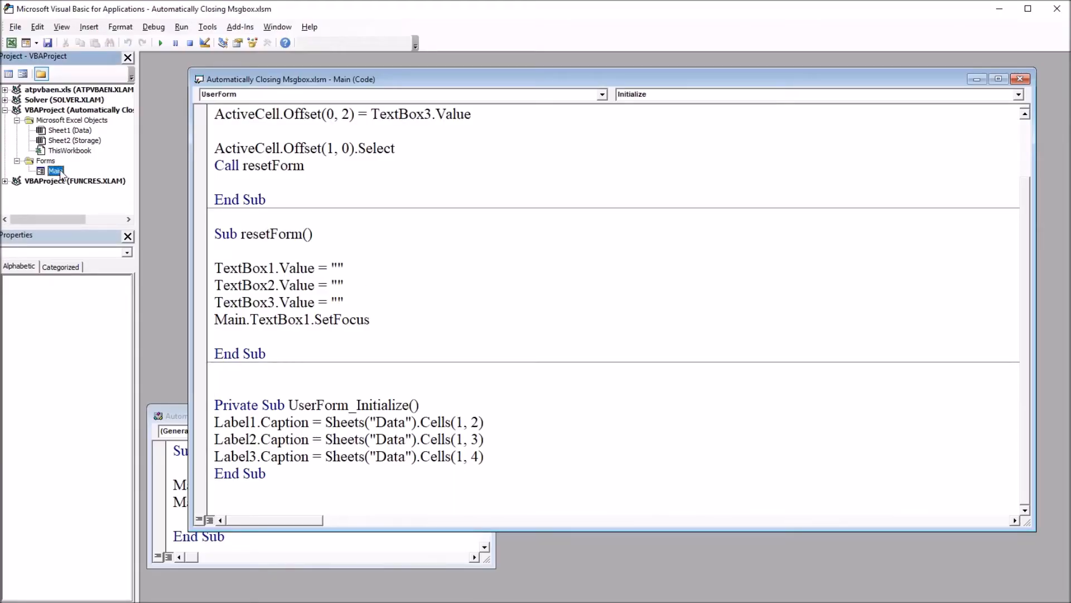
pyautogui.doubleClick(54, 170)
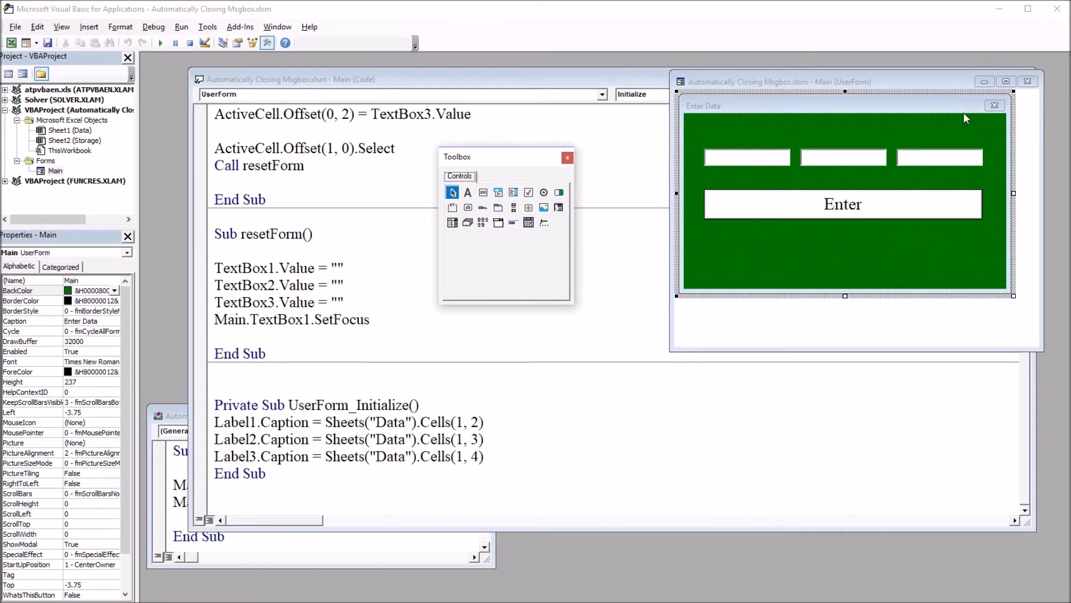
pyautogui.moveTo(995, 105)
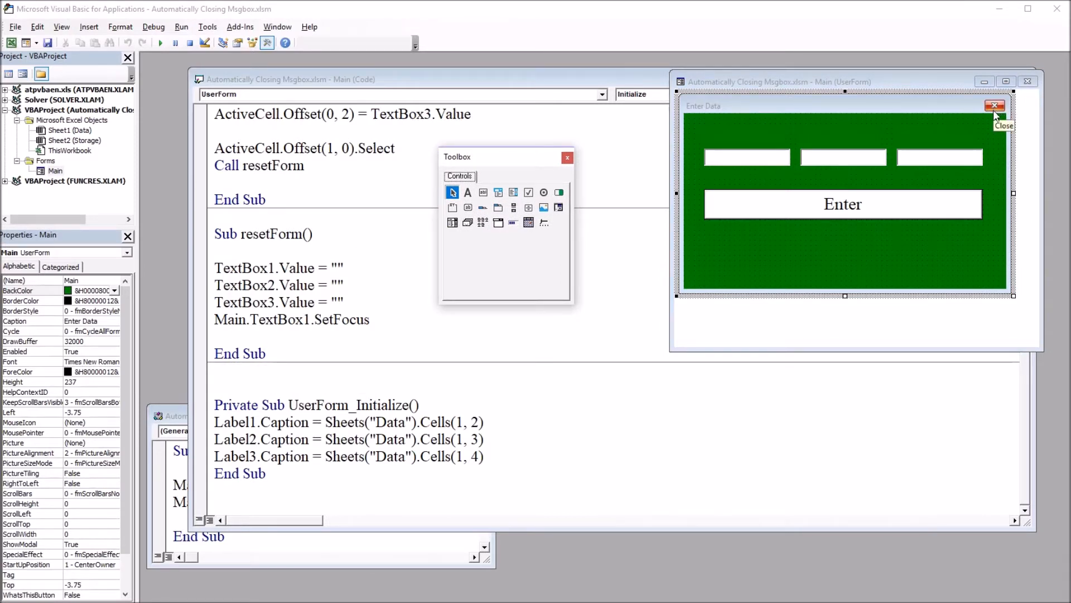
pyautogui.moveTo(783, 261)
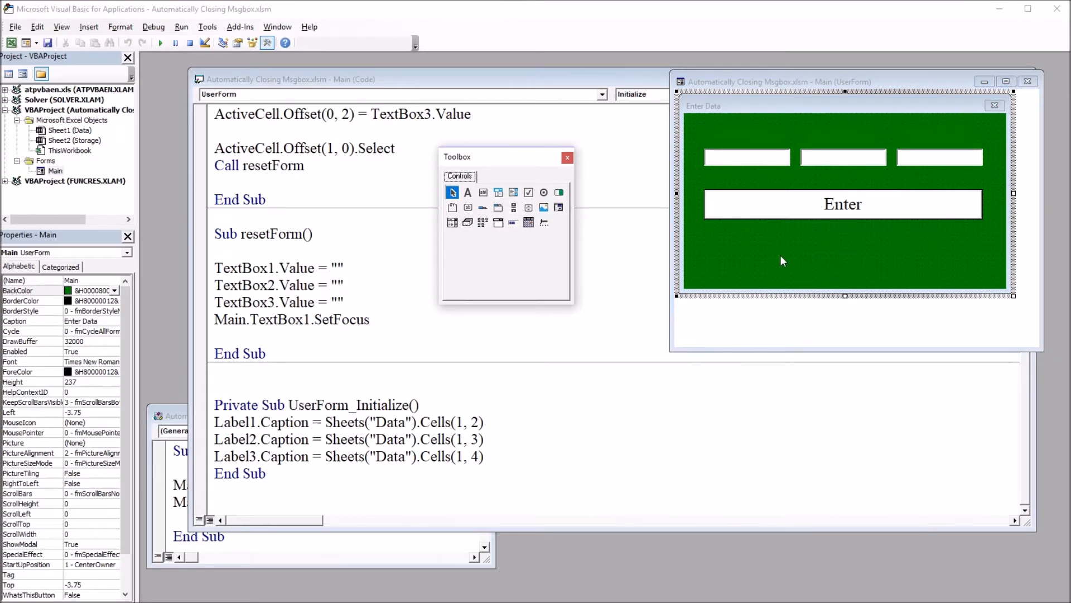
pyautogui.moveTo(862, 254)
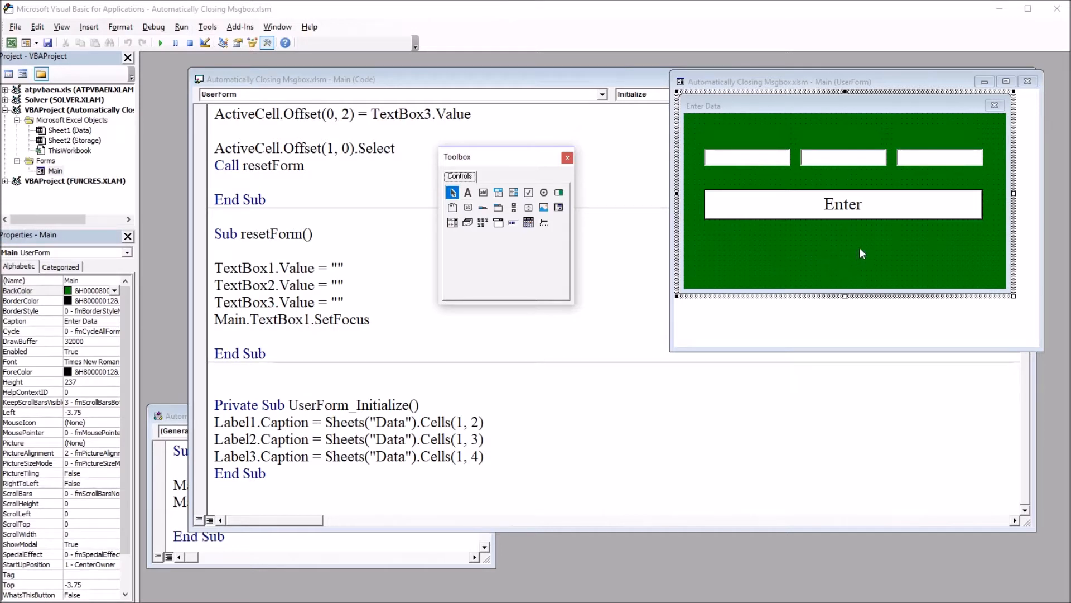
pyautogui.moveTo(815, 261)
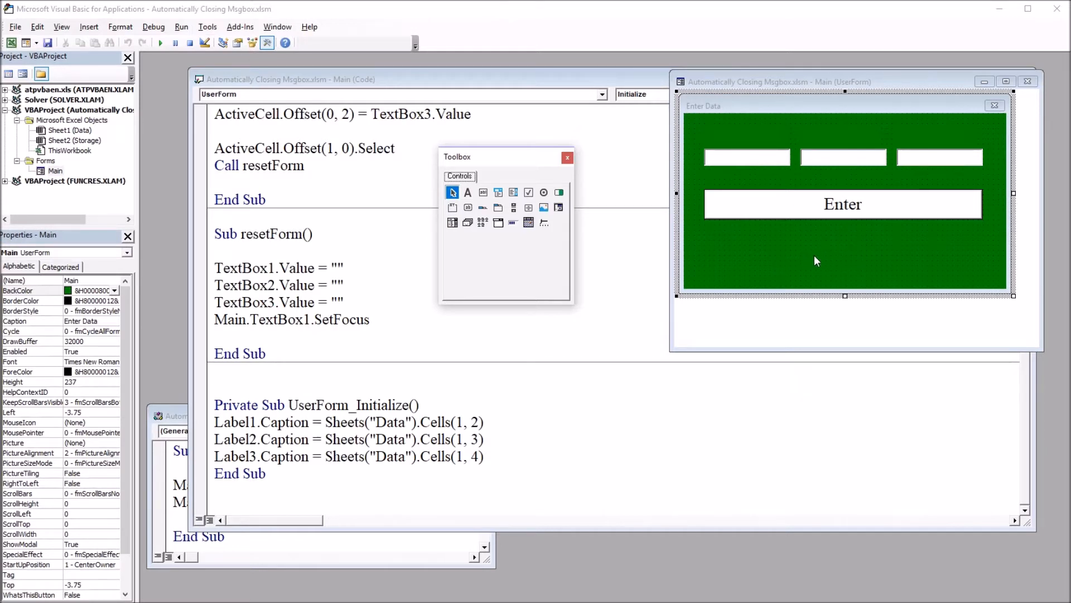
pyautogui.moveTo(820, 271)
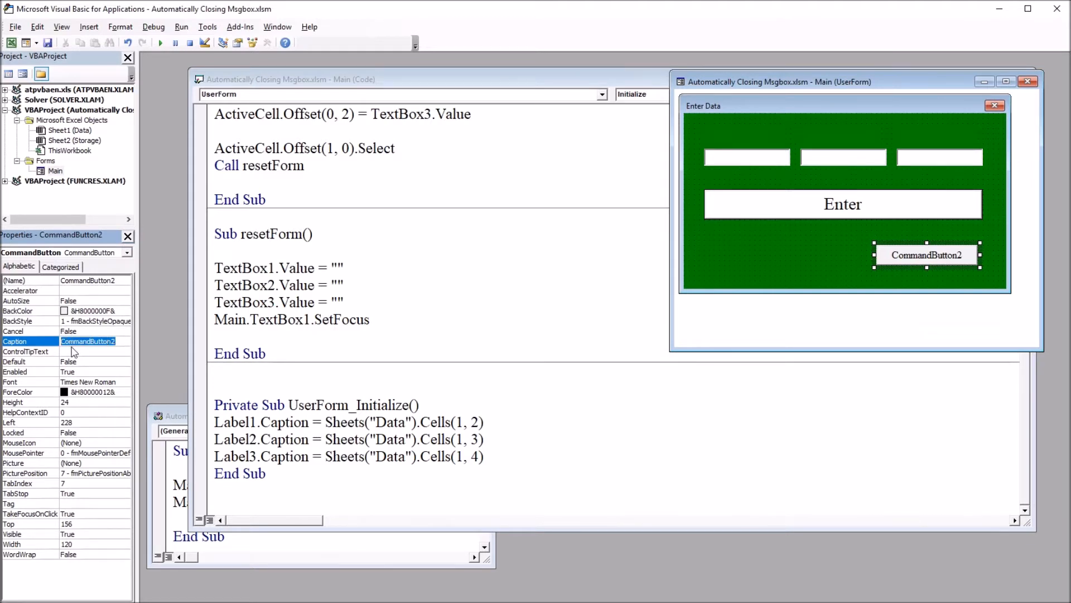
# Caption the new button 'Close Form' and give it white text on a blue background
pyautogui.write('Close')
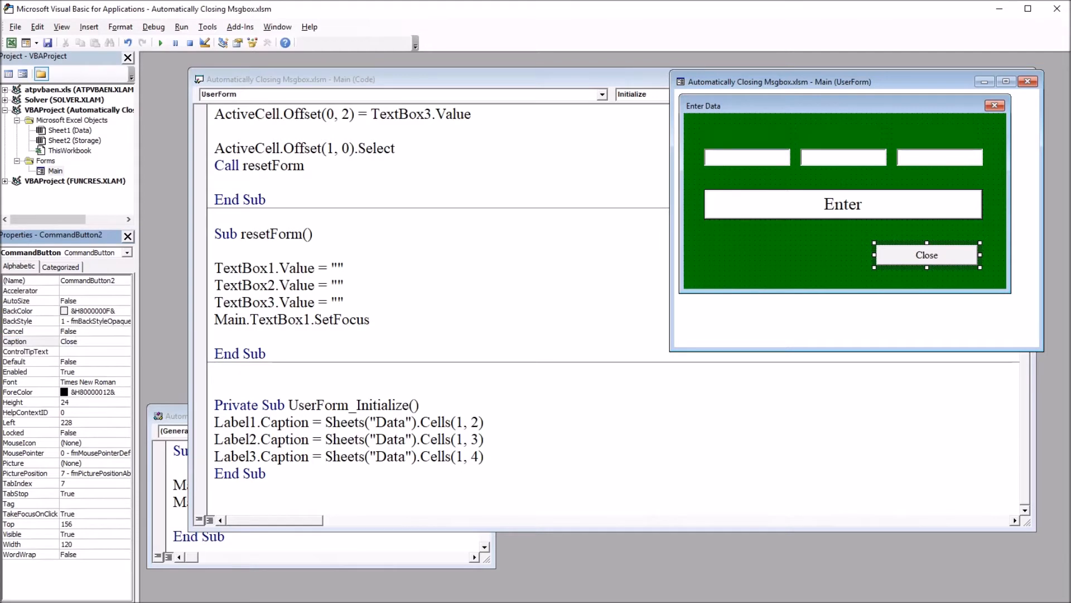
pyautogui.write('Form')
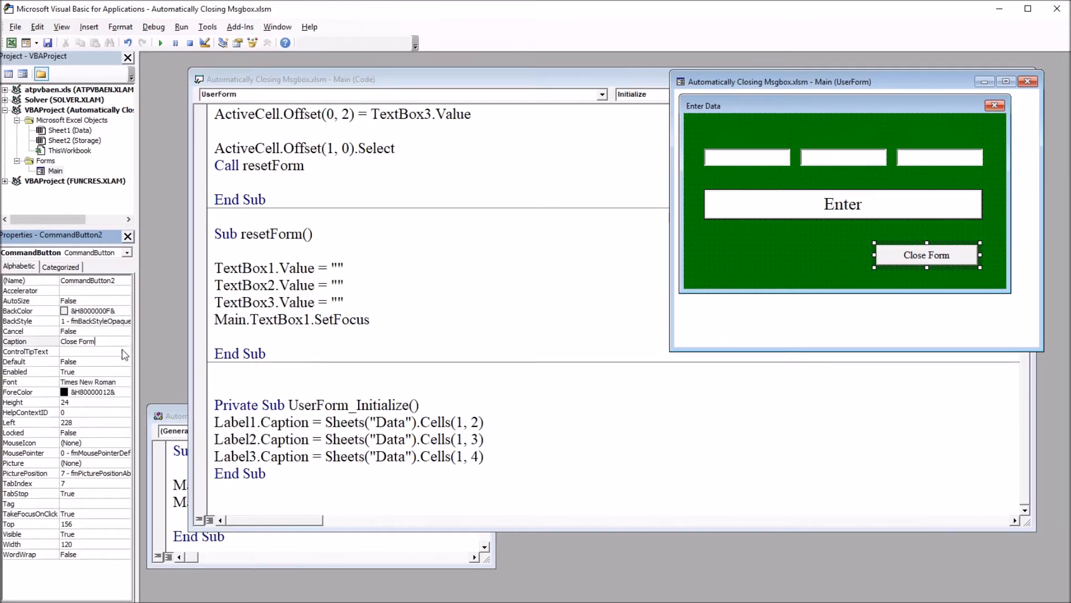
pyautogui.click(125, 391)
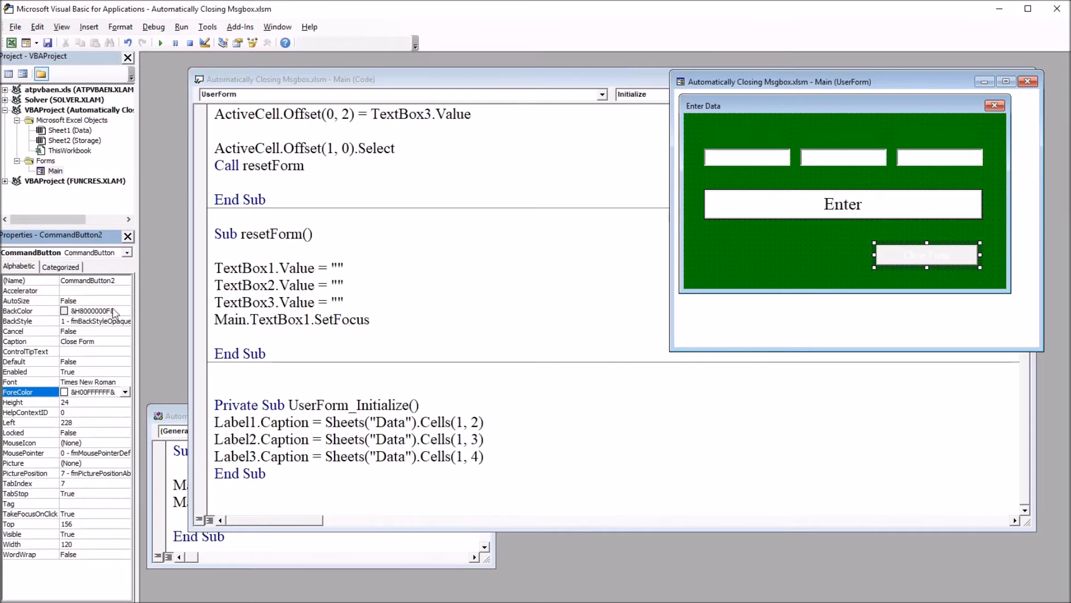
pyautogui.click(124, 310)
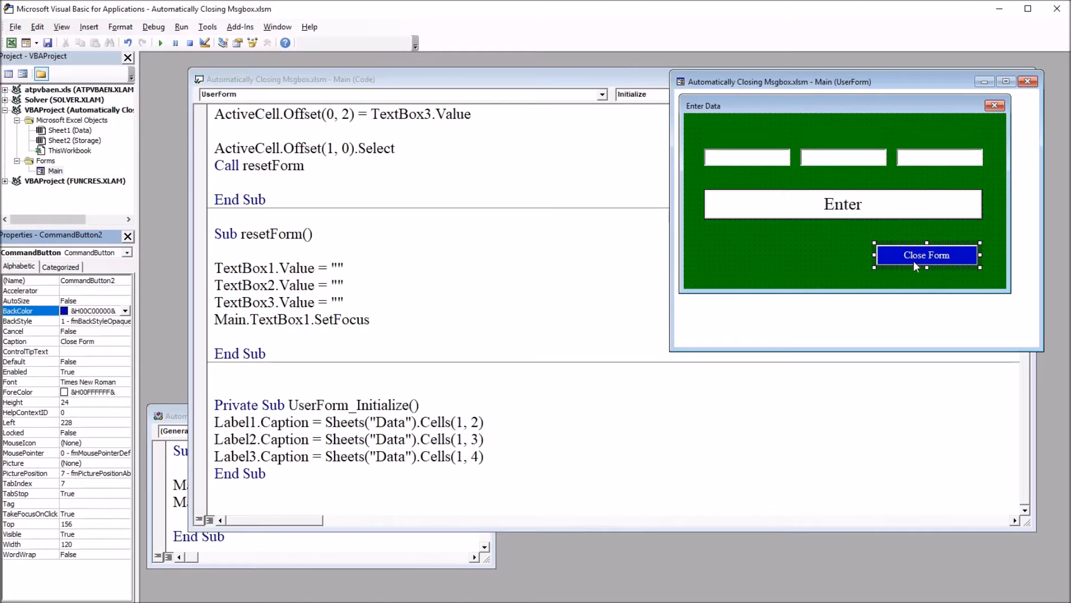
# Add the statement 'Unload Me' to the CommandButton2_Click procedure
pyautogui.doubleClick(927, 255)
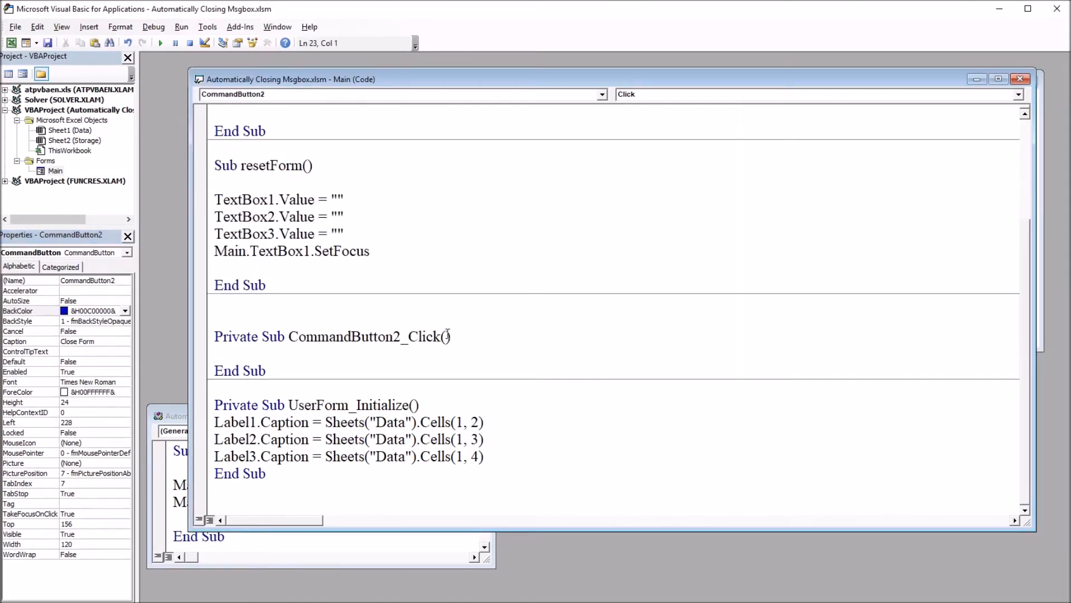
pyautogui.doubleClick(342, 336)
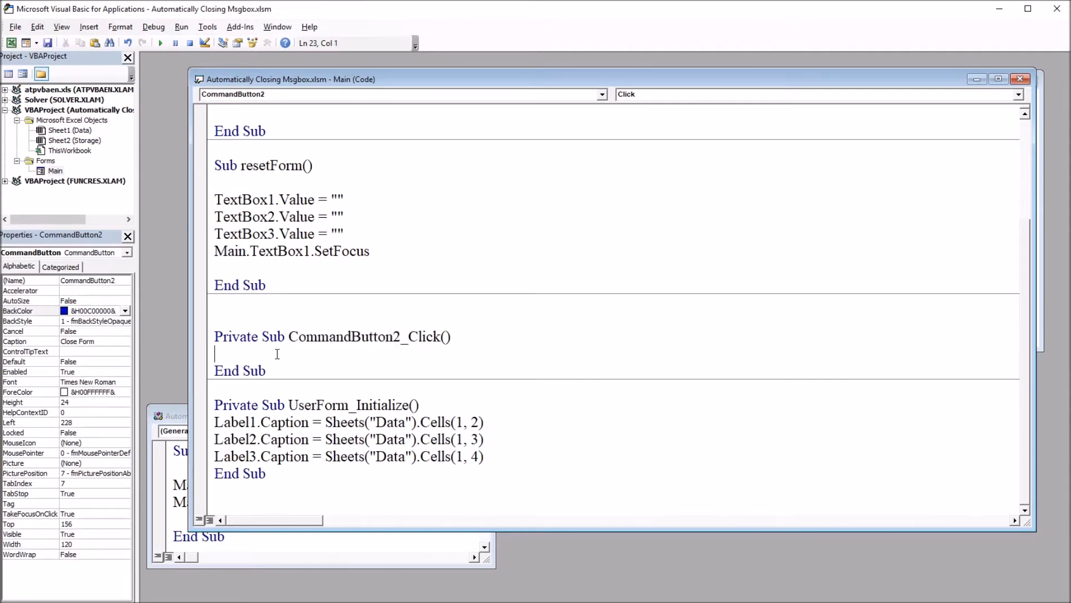
pyautogui.write('unload')
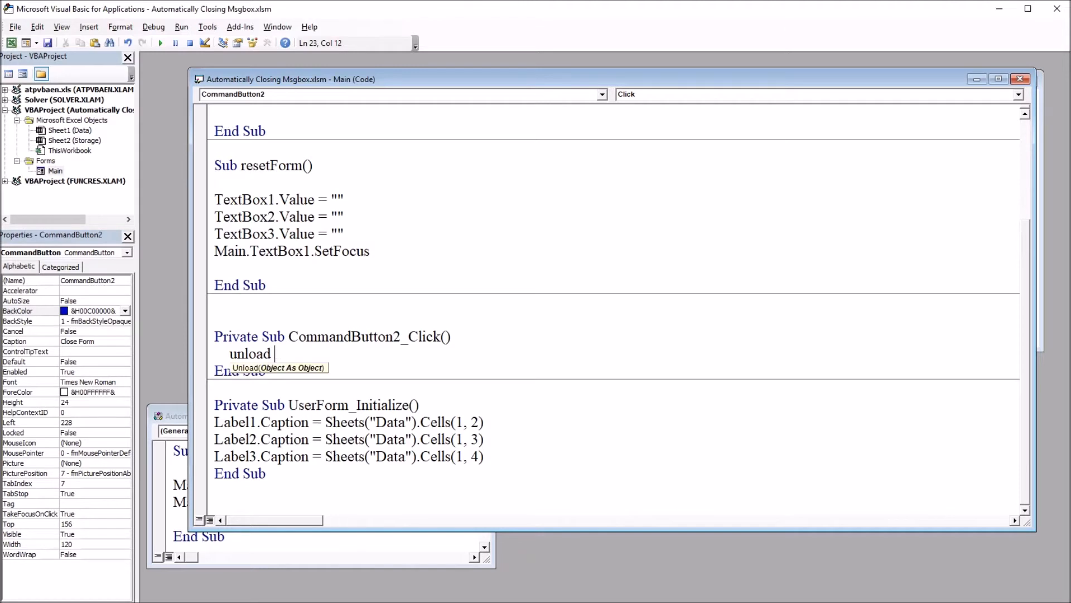
pyautogui.write('me')
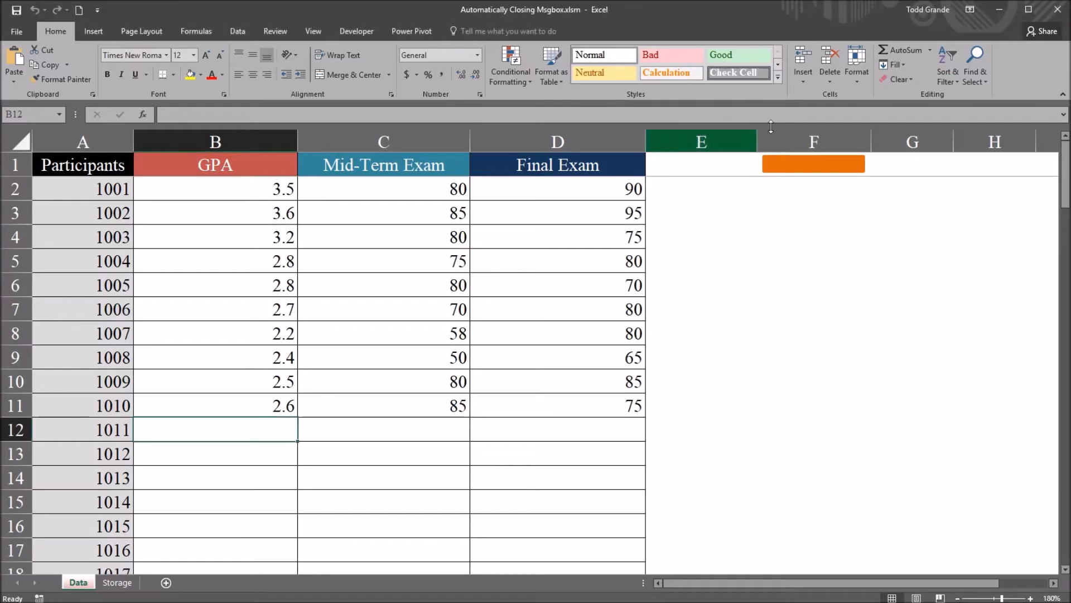
pyautogui.click(813, 164)
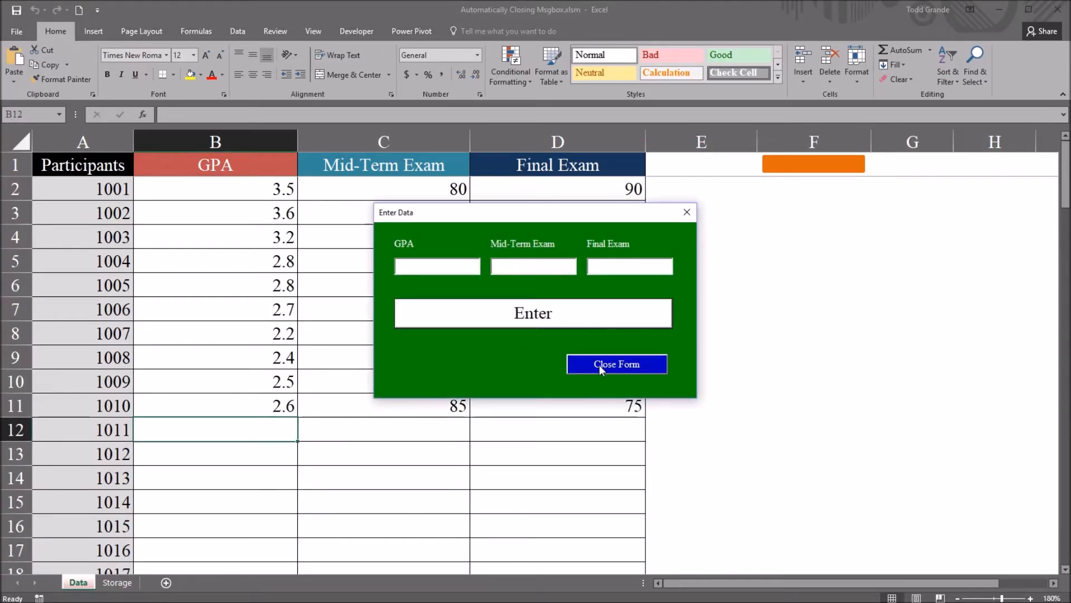
pyautogui.click(616, 365)
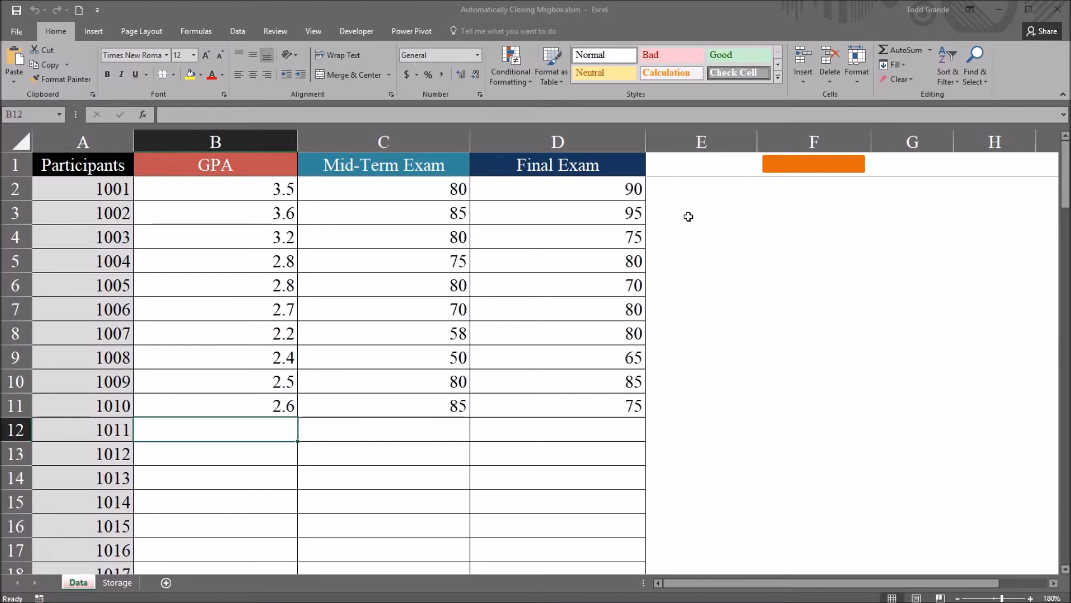
pyautogui.click(782, 170)
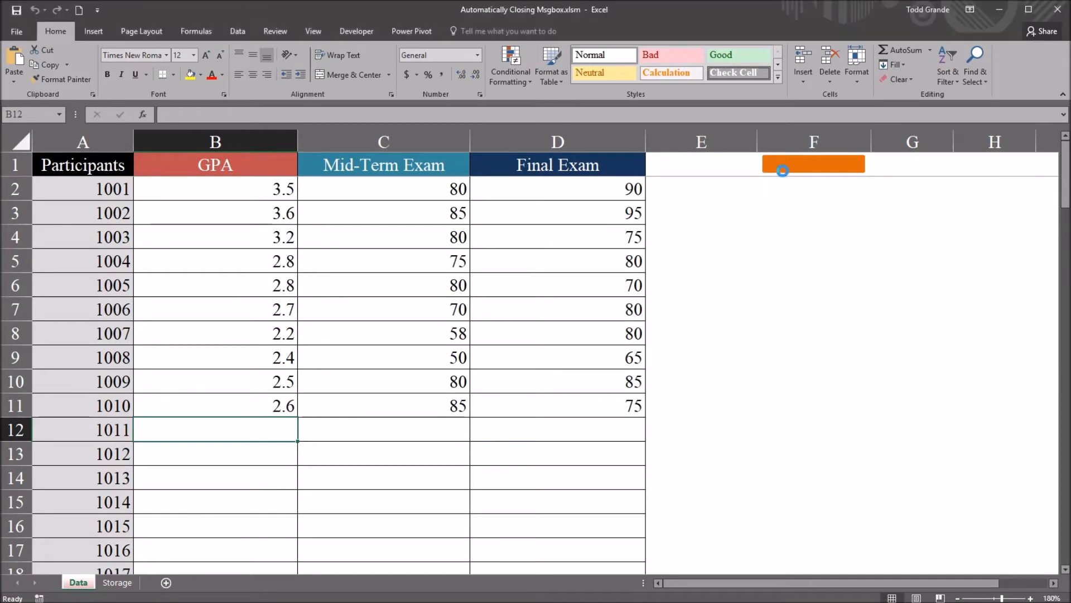
pyautogui.click(813, 164)
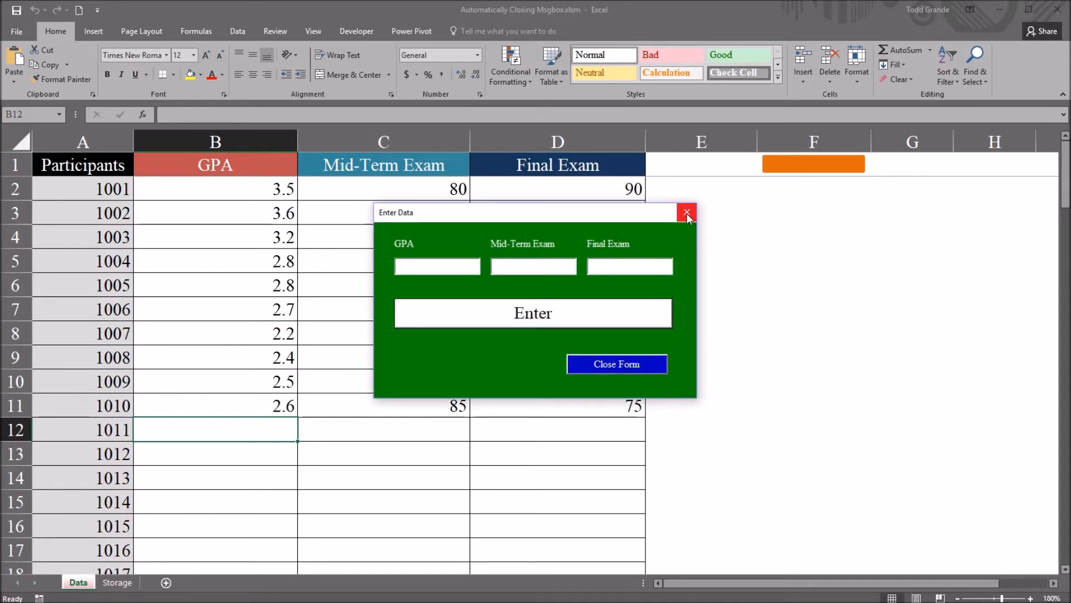
pyautogui.moveTo(687, 213)
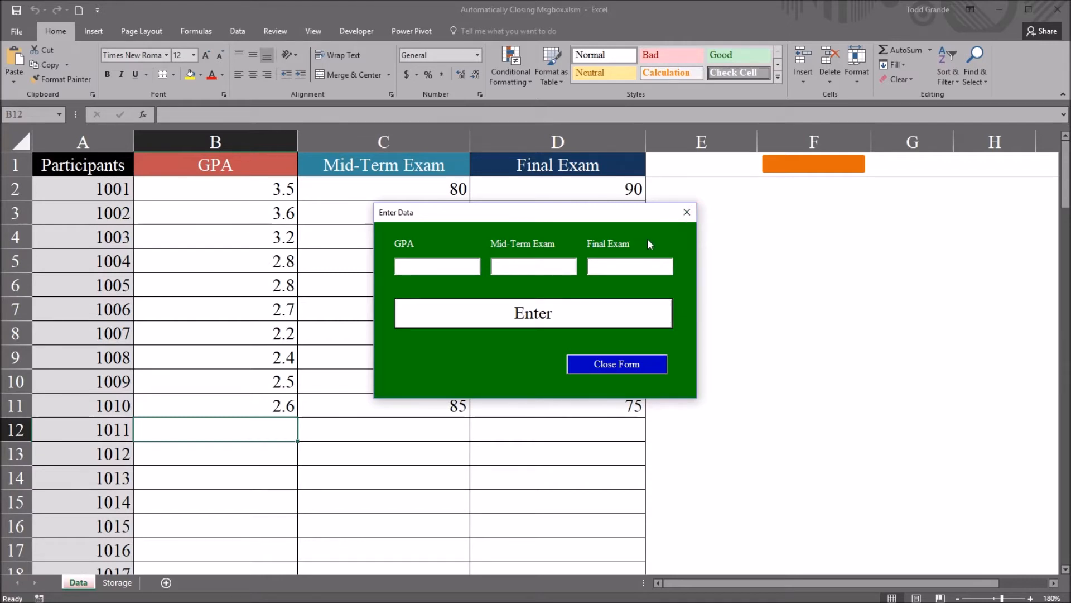
pyautogui.click(435, 266)
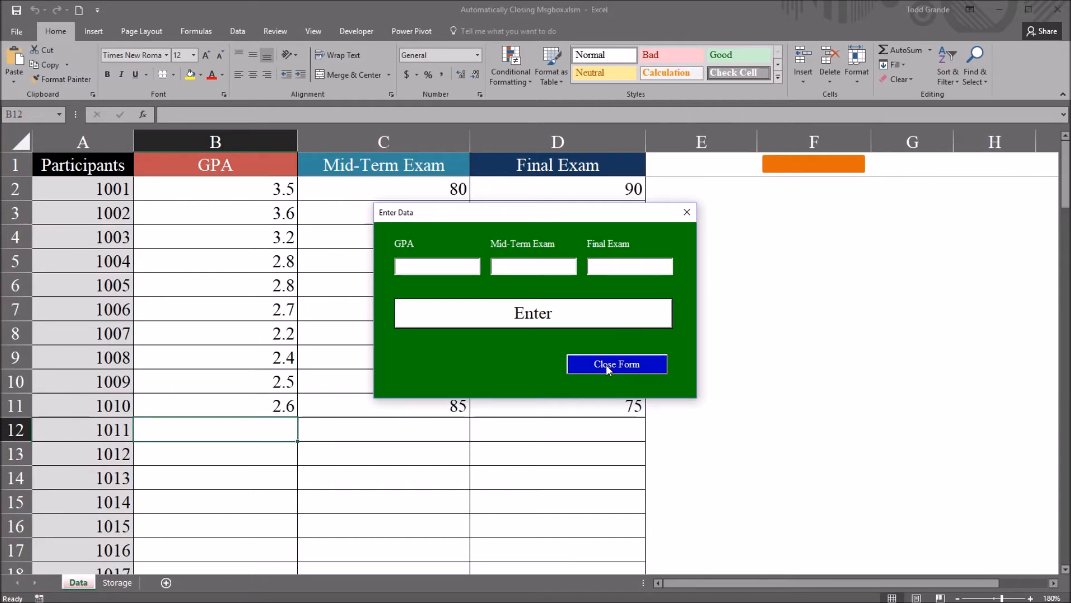
pyautogui.click(436, 265)
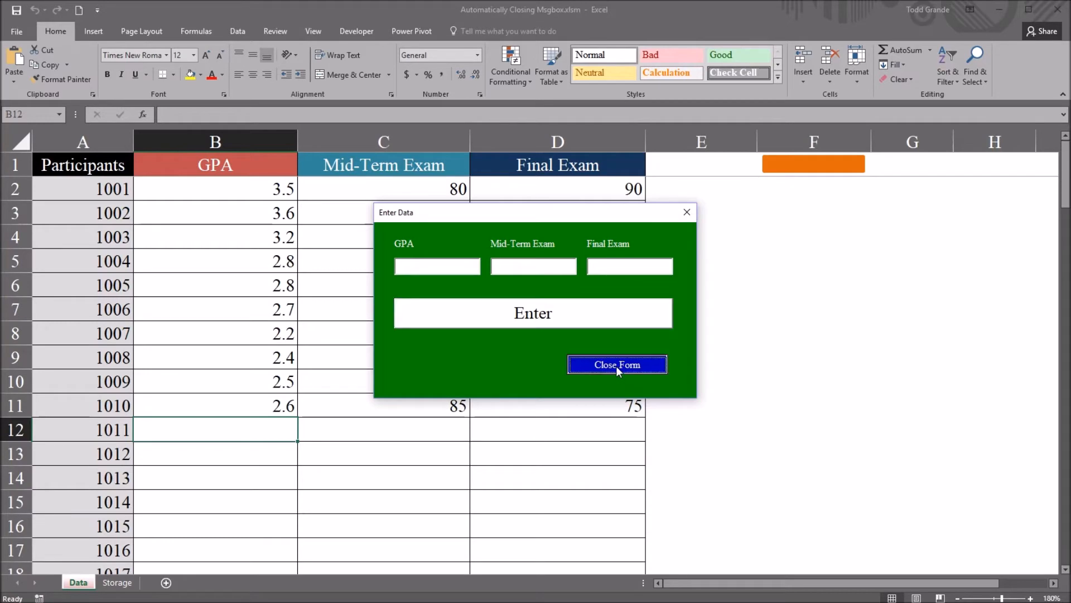
pyautogui.click(615, 364)
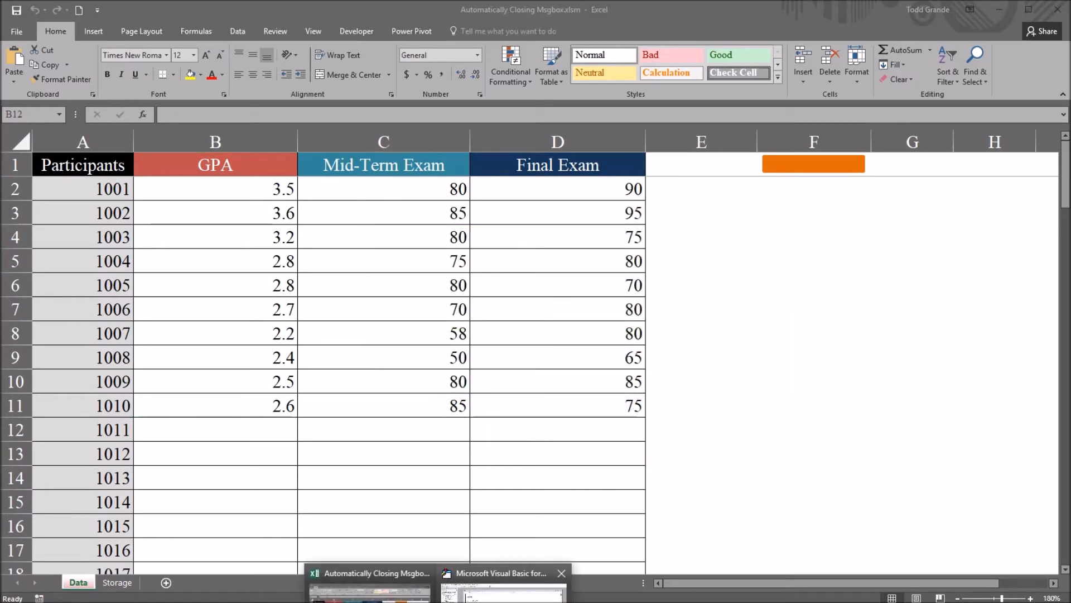
pyautogui.click(501, 572)
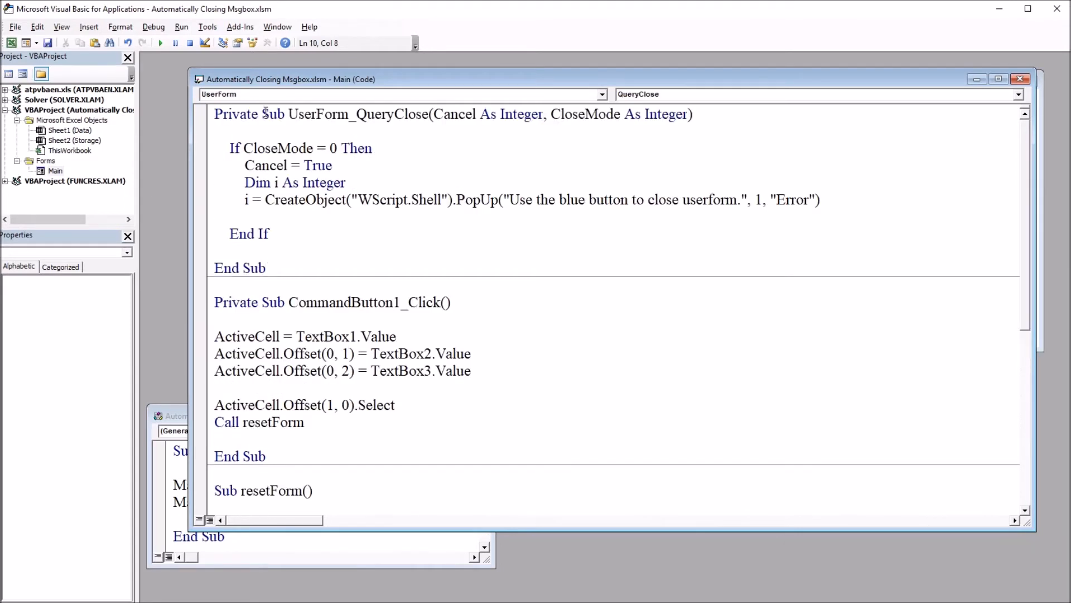
# Highlight the QueryClose header and its CloseMode As Integer parameter
pyautogui.doubleClick(236, 114)
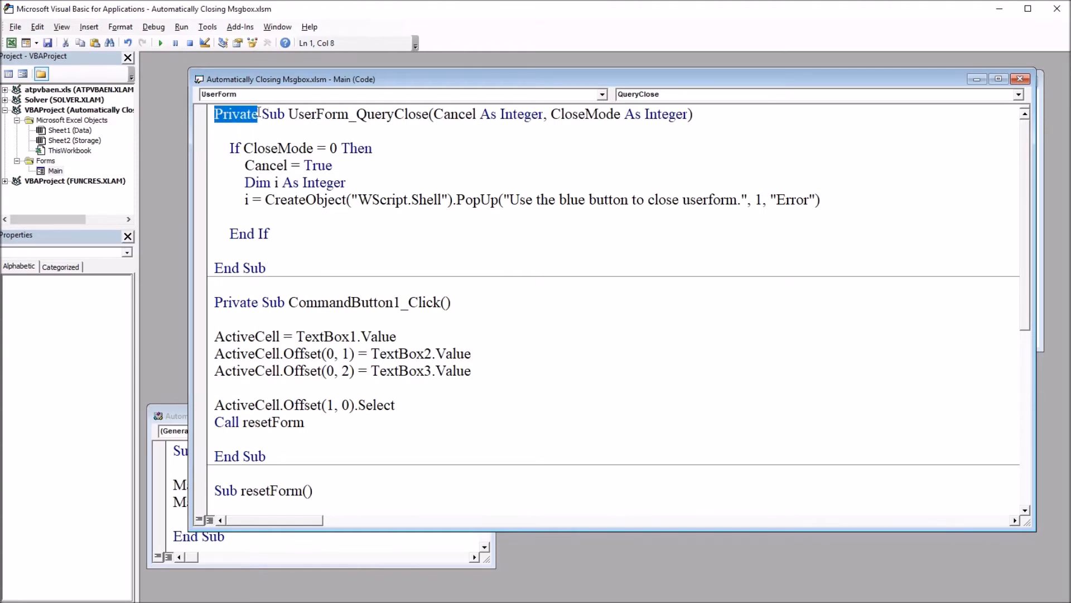
pyautogui.moveTo(213, 114); pyautogui.dragTo(350, 114)
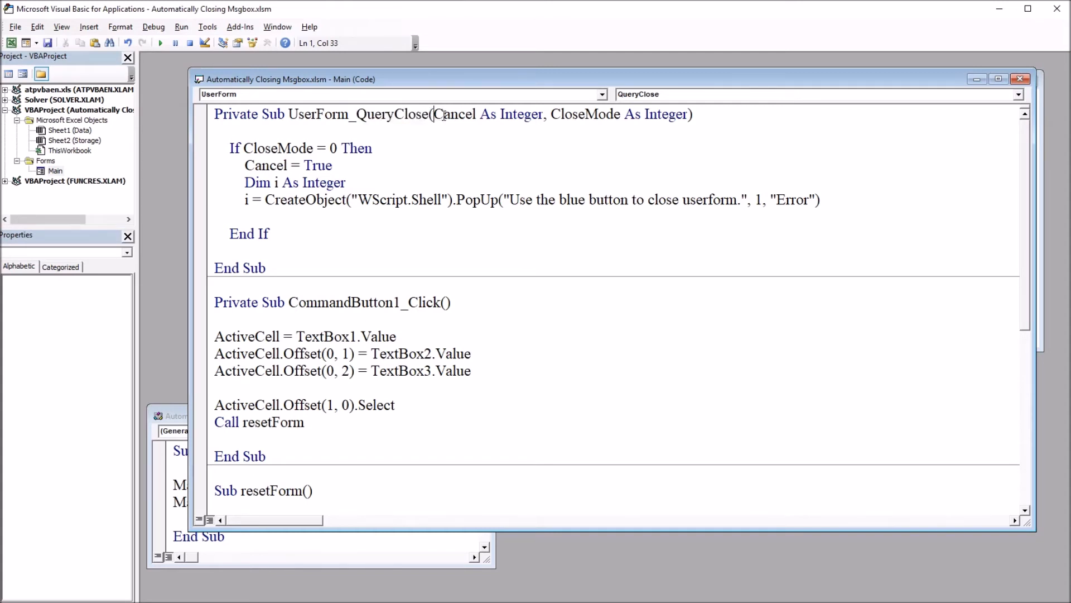
pyautogui.doubleClick(563, 114)
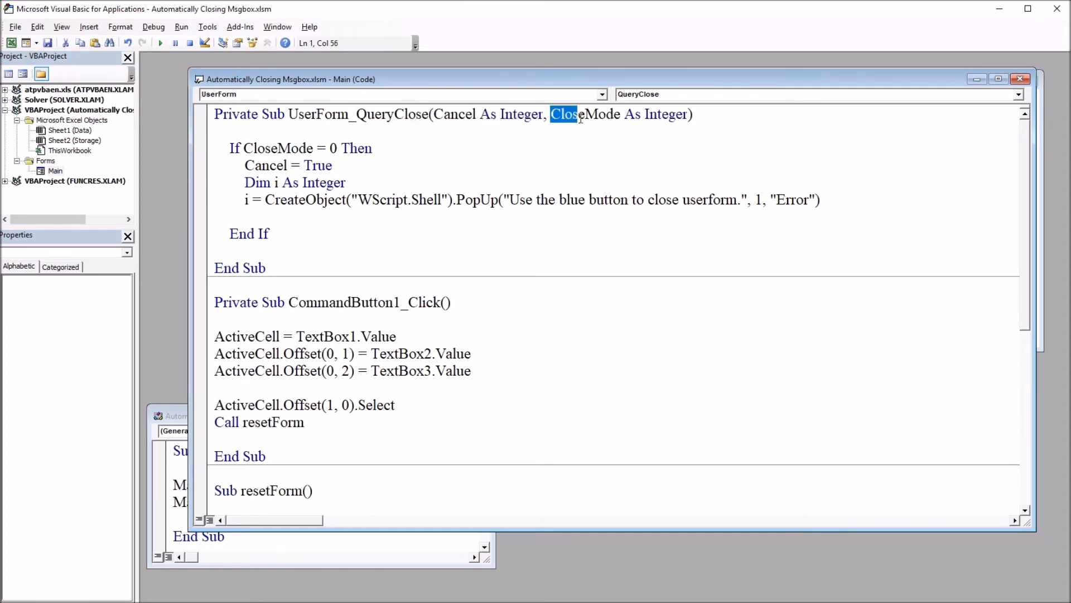
pyautogui.moveTo(551, 113); pyautogui.dragTo(690, 114)
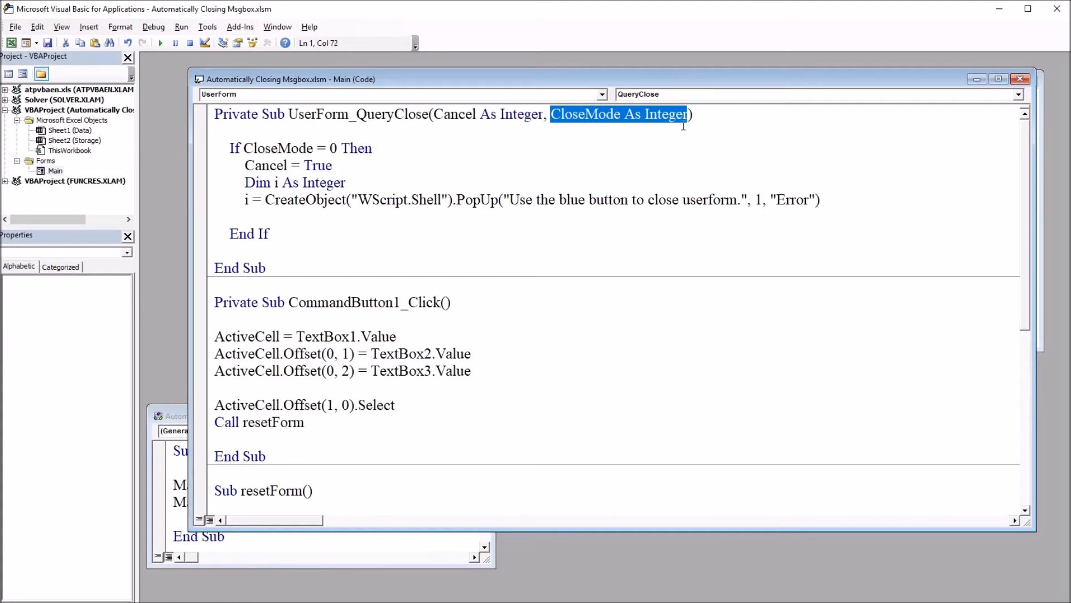
pyautogui.click(230, 147)
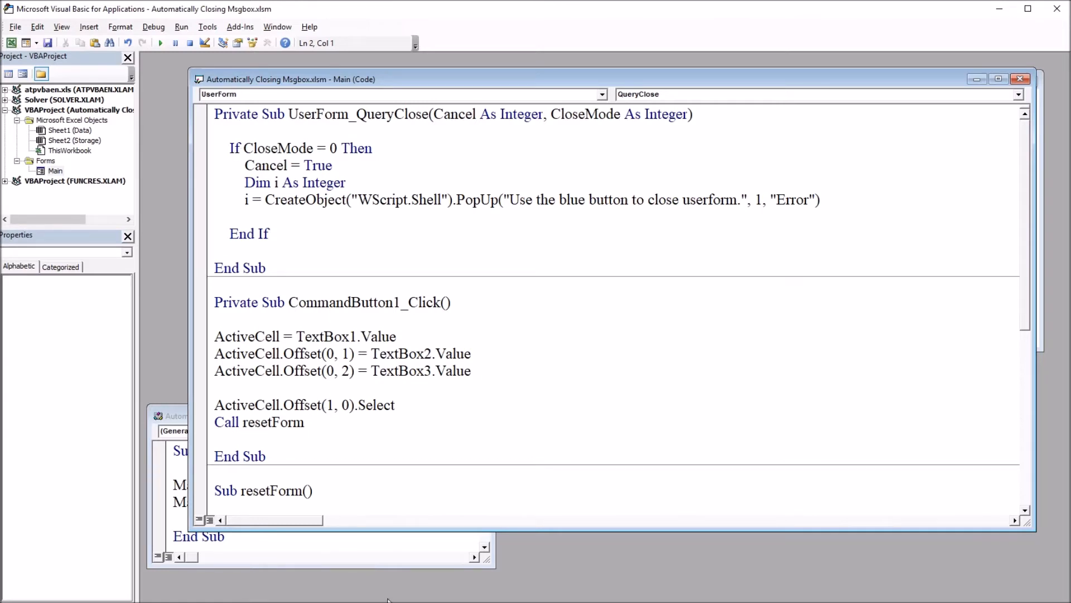
# Highlight the If CloseMode = 0 condition, the Cancel = True line and Dim i As Integer
pyautogui.click(246, 147)
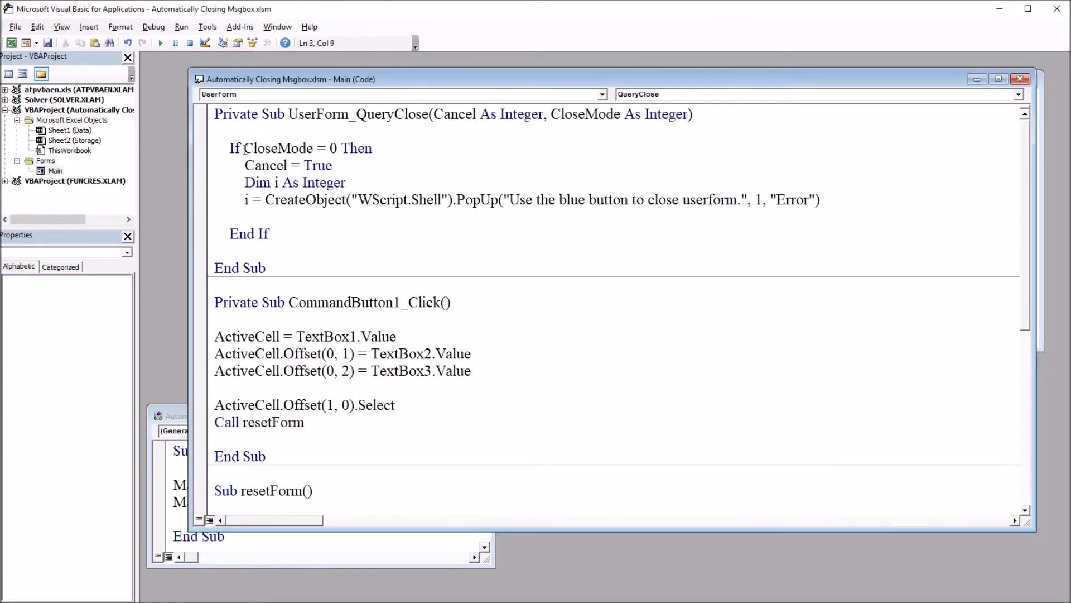
pyautogui.moveTo(276, 148); pyautogui.dragTo(372, 149)
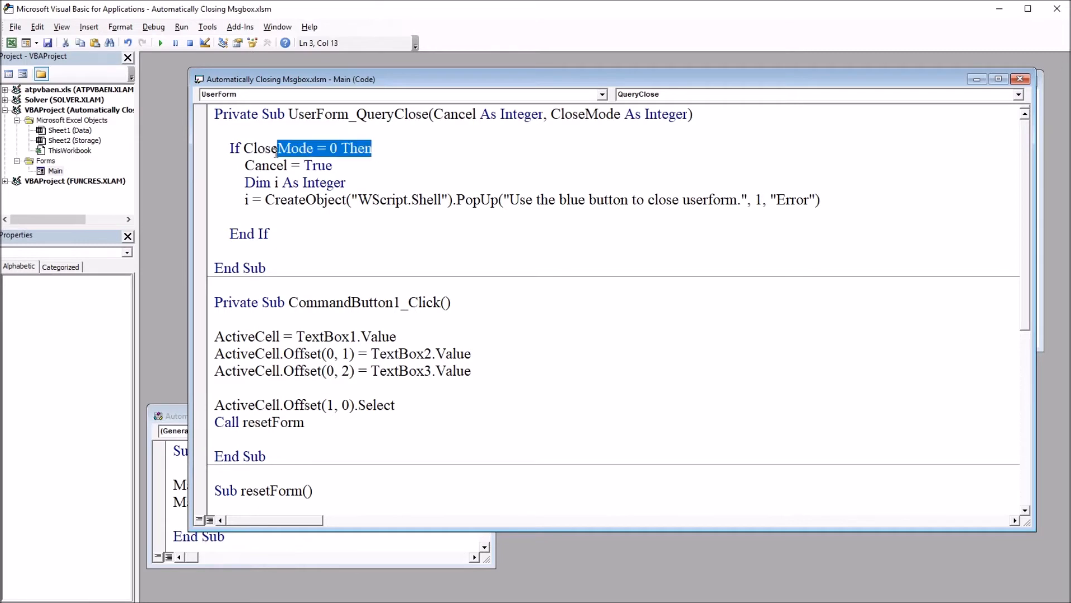
pyautogui.click(288, 165)
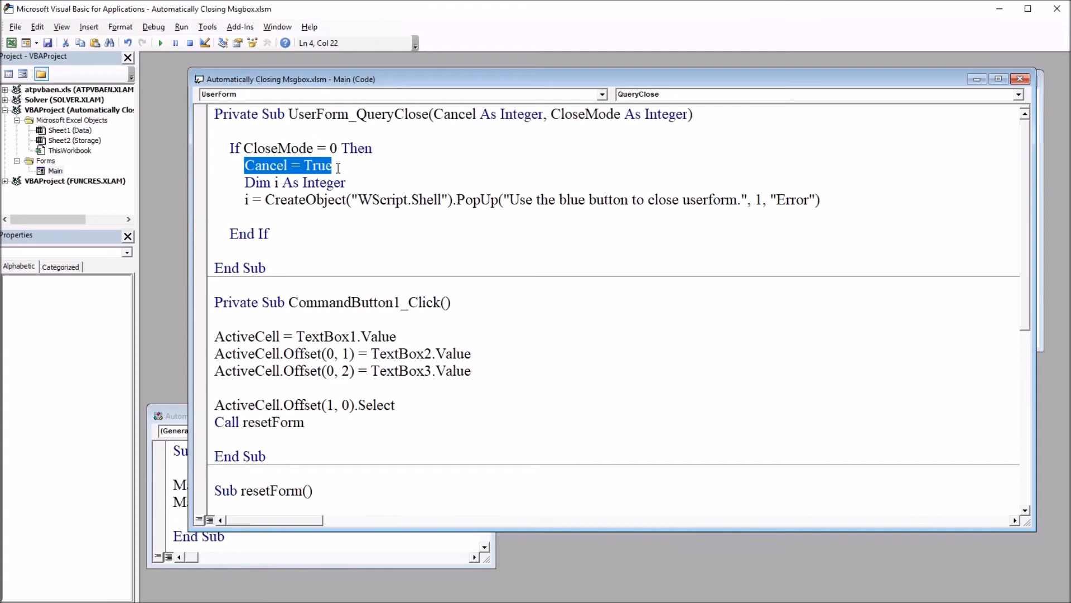
pyautogui.moveTo(270, 177)
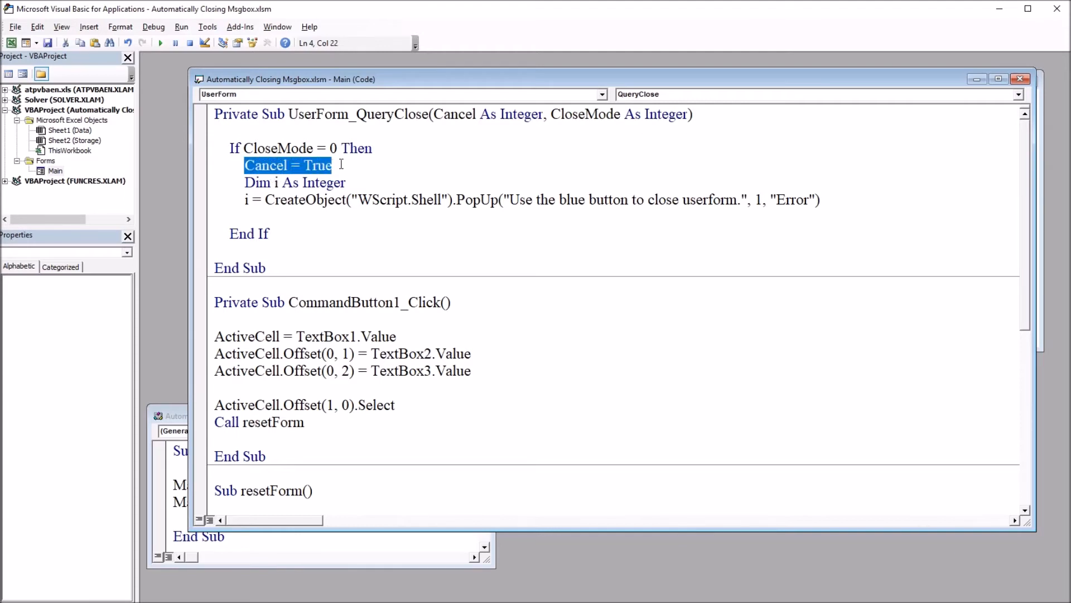
pyautogui.click(250, 183)
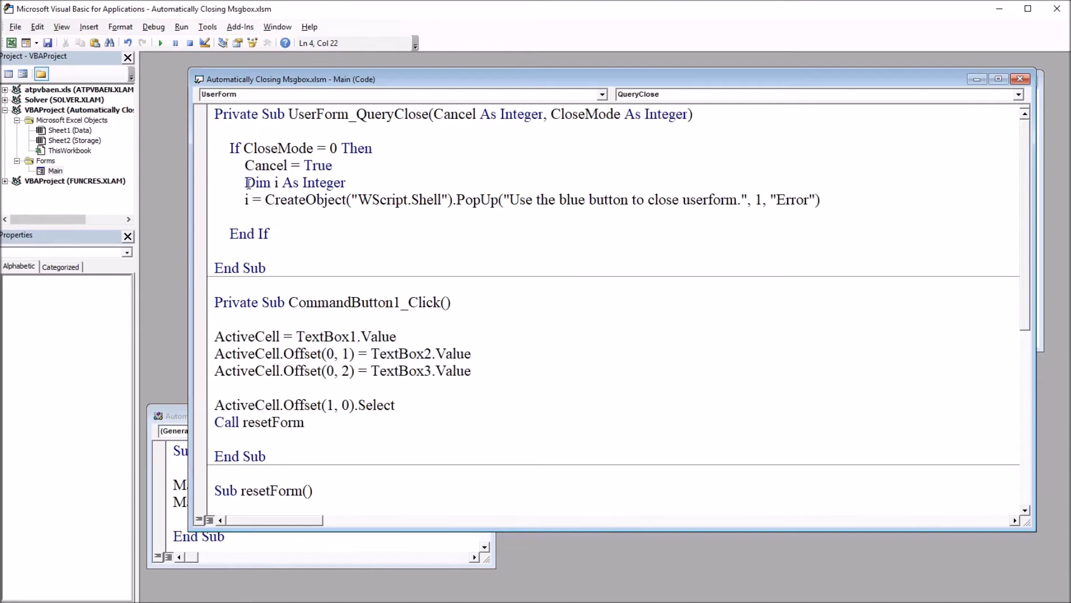
pyautogui.tripleClick(294, 182)
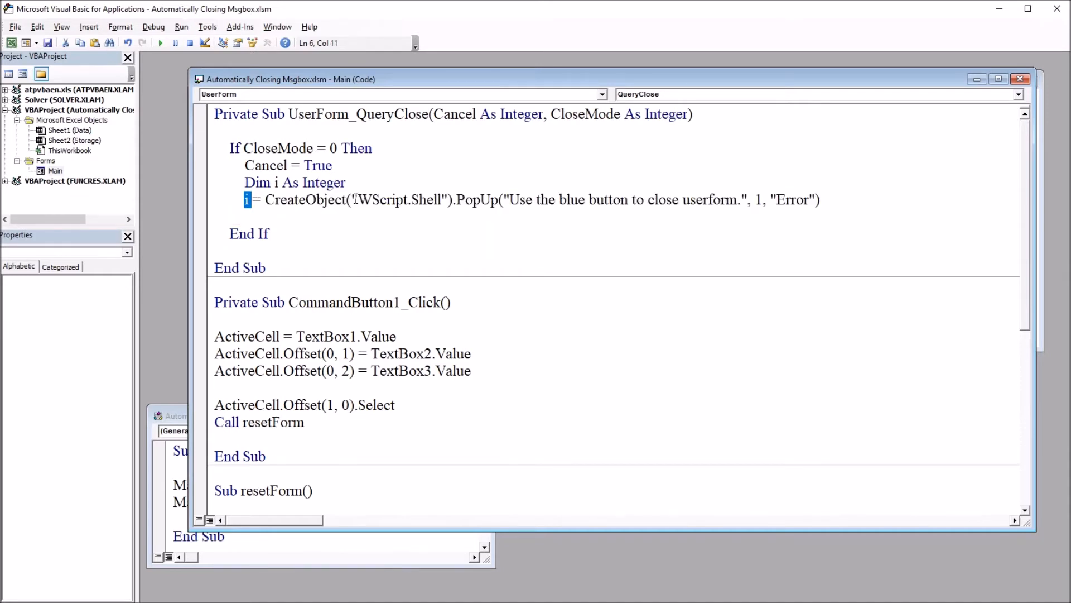
# Highlight WScript.Shell in CreateObject and the popup's message text
pyautogui.doubleClick(398, 200)
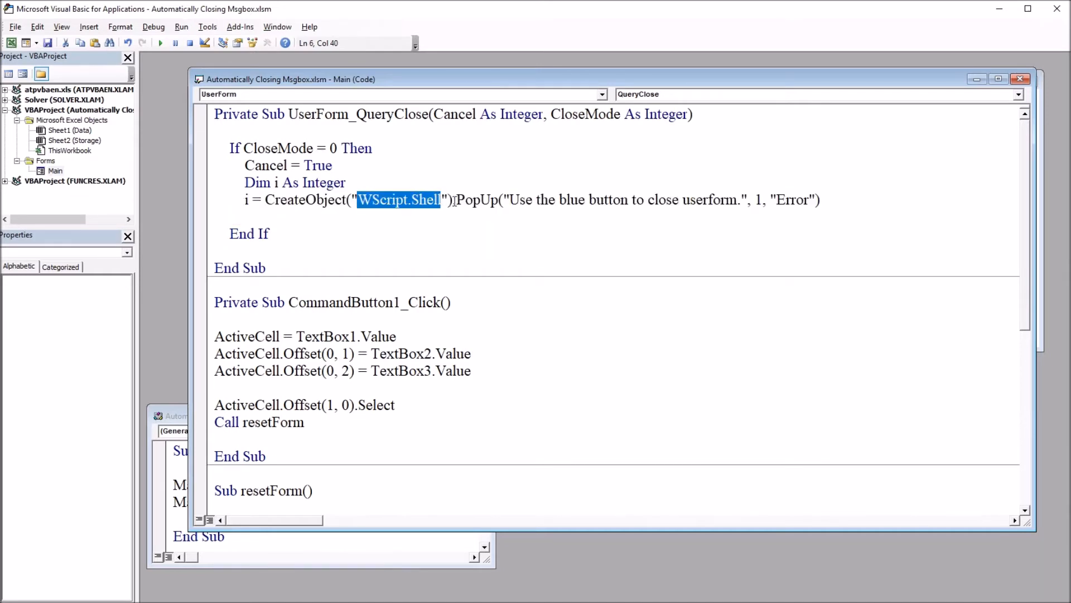
pyautogui.doubleClick(477, 199)
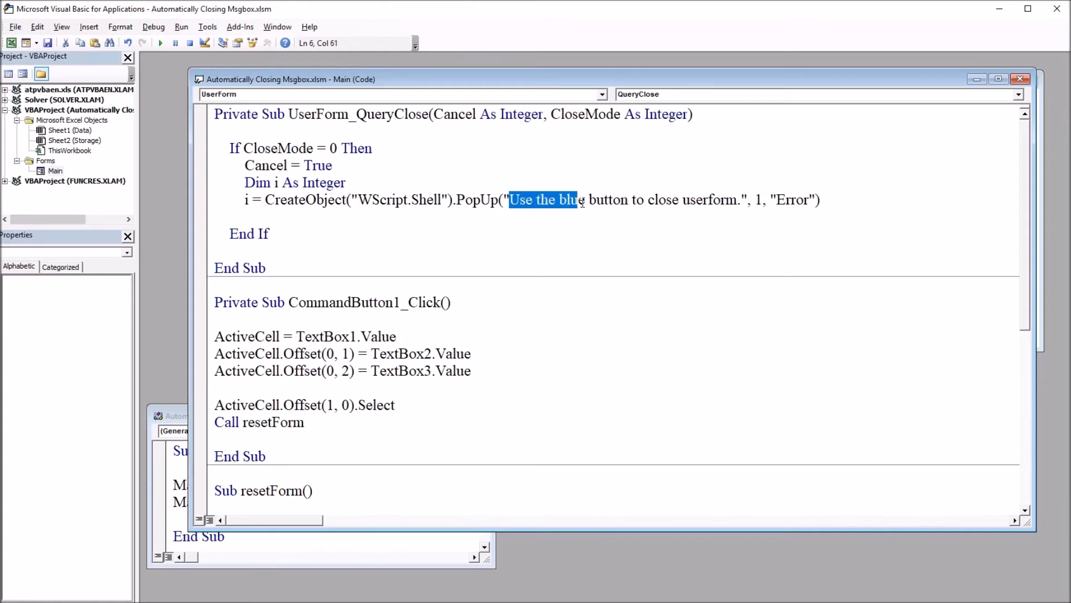
pyautogui.moveTo(577, 200); pyautogui.dragTo(737, 200)
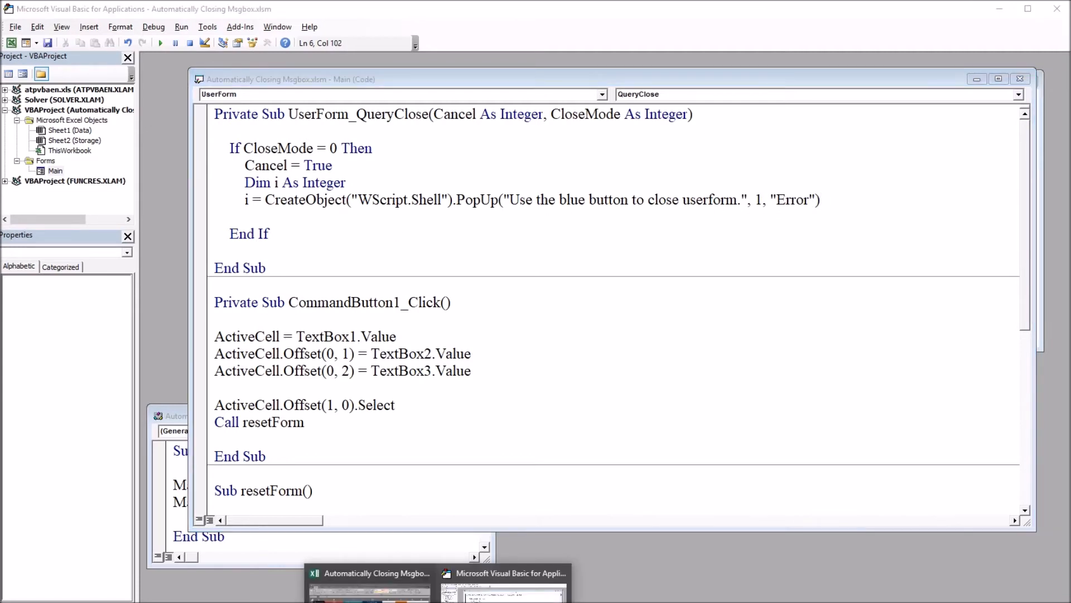
# Open the Enter Data form, trigger the warning popup with the red X, then close via Close Form
pyautogui.click(369, 573)
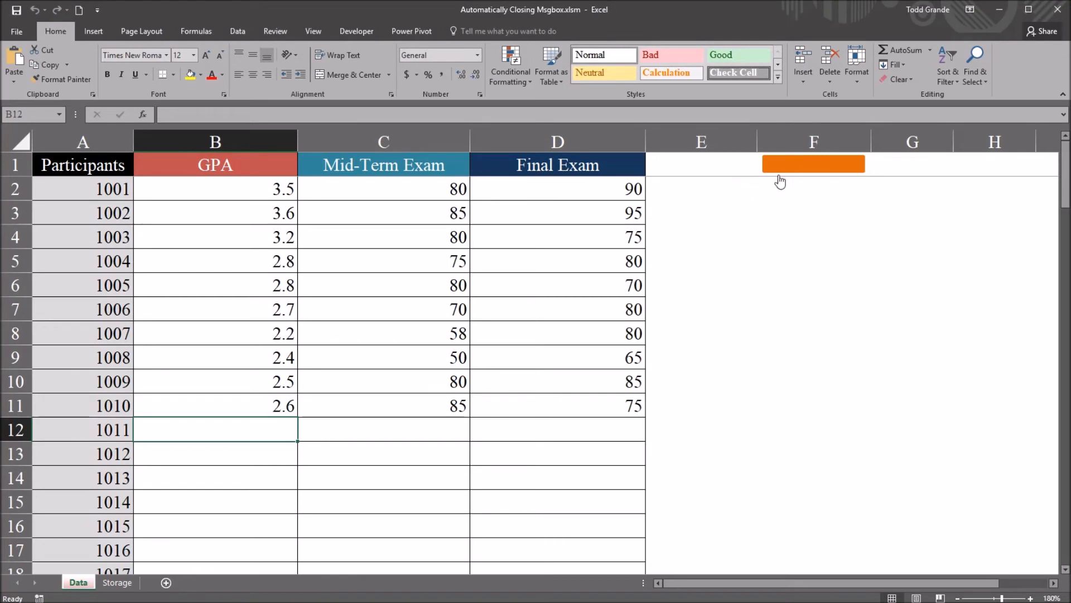
pyautogui.click(812, 164)
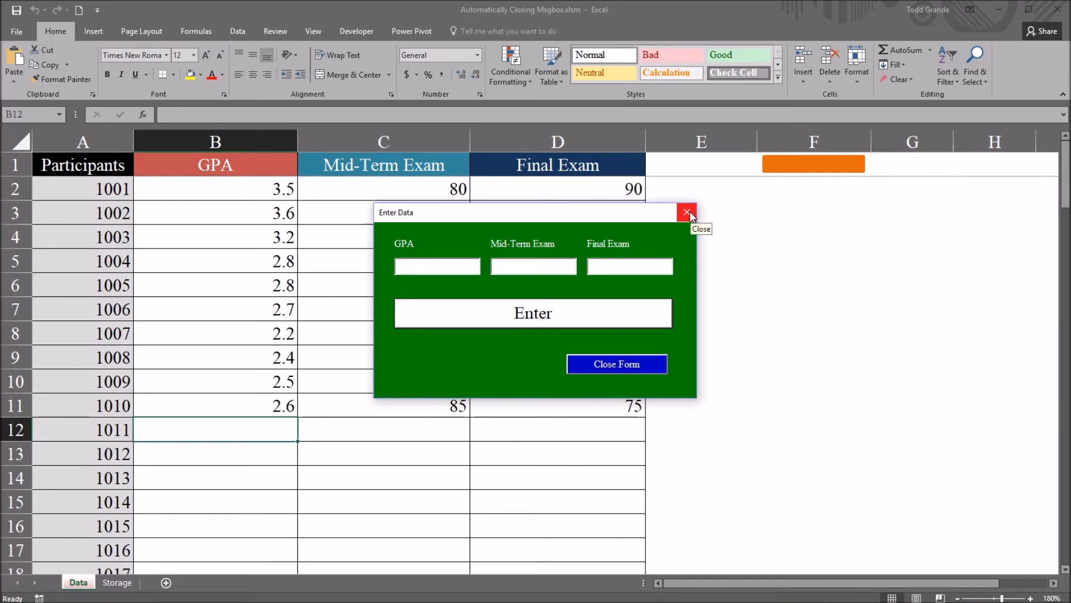
pyautogui.click(437, 266)
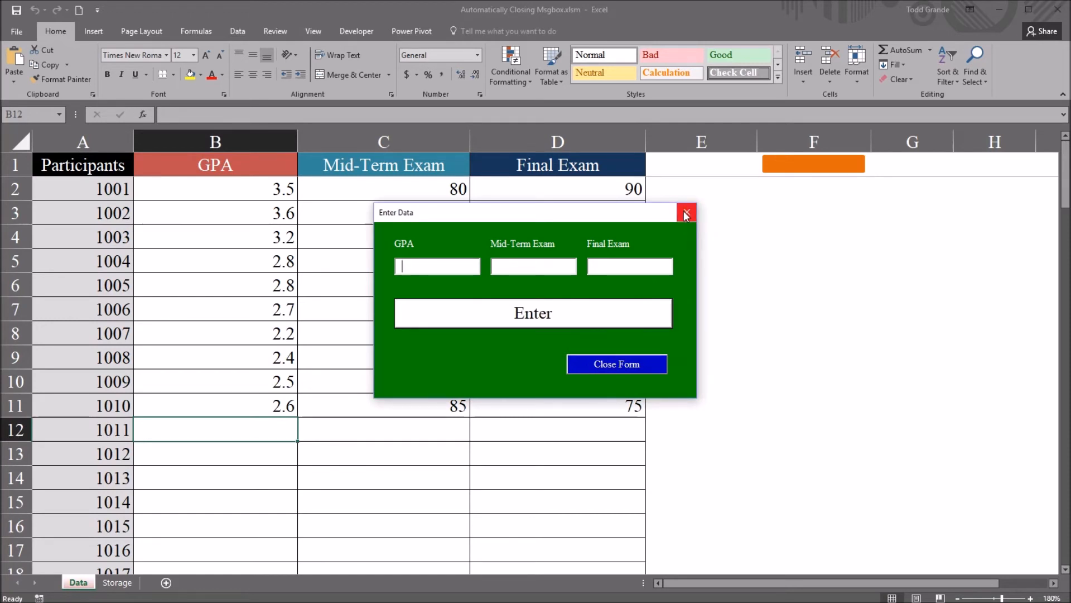
pyautogui.click(686, 212)
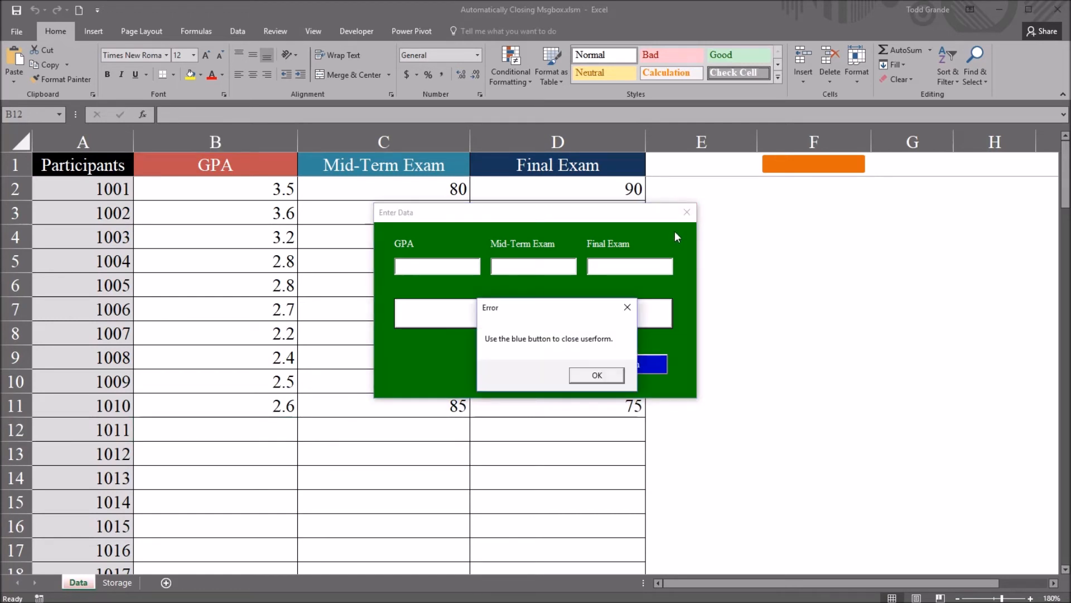
pyautogui.click(596, 375)
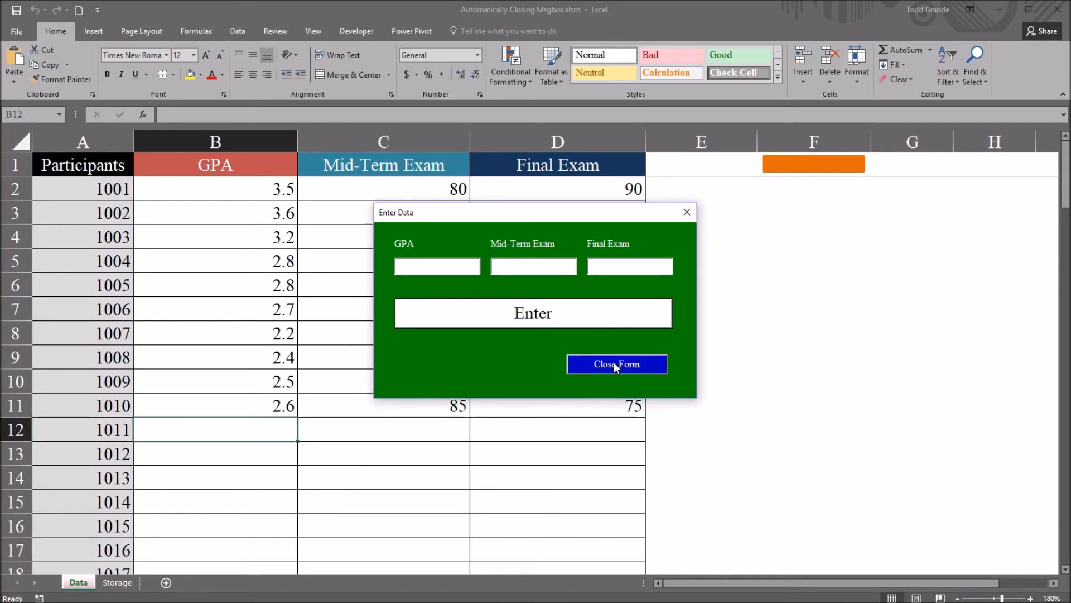
pyautogui.click(616, 363)
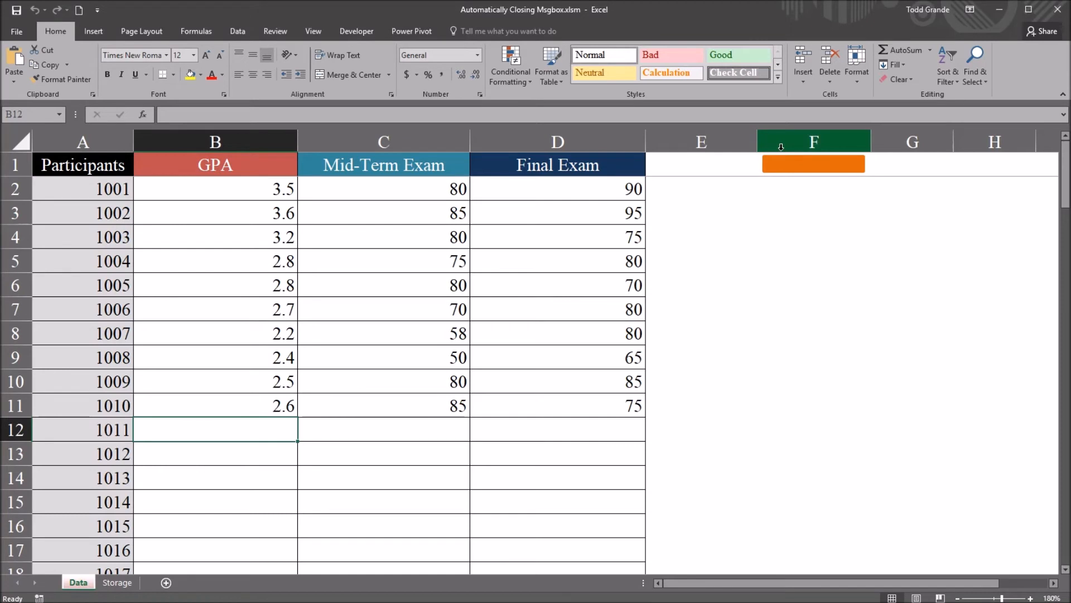
# Reopen the form, try the red X again, and close it with Close Form
pyautogui.click(813, 163)
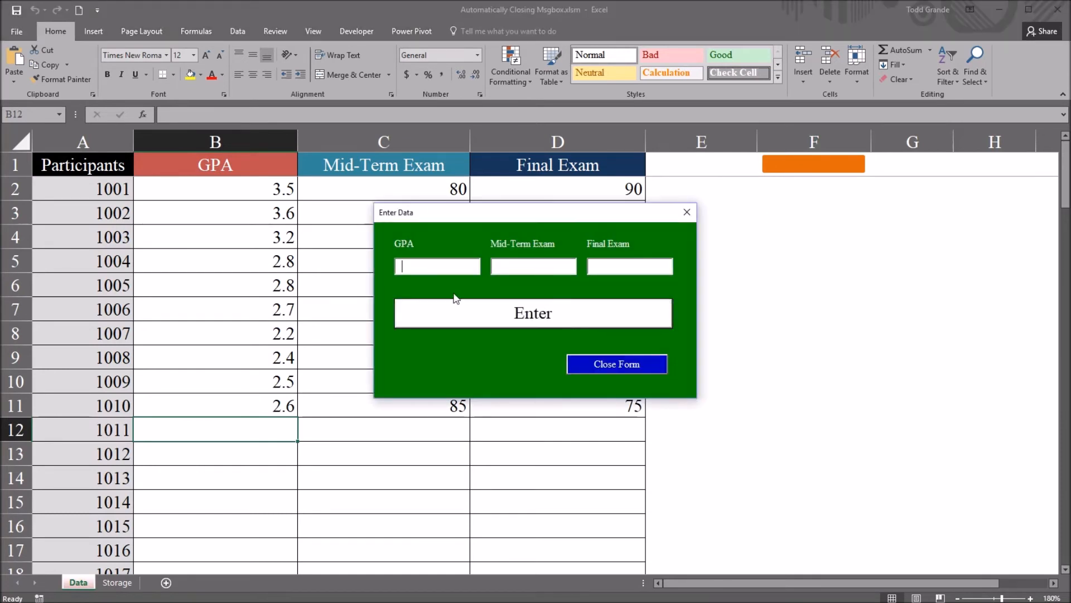
pyautogui.click(687, 213)
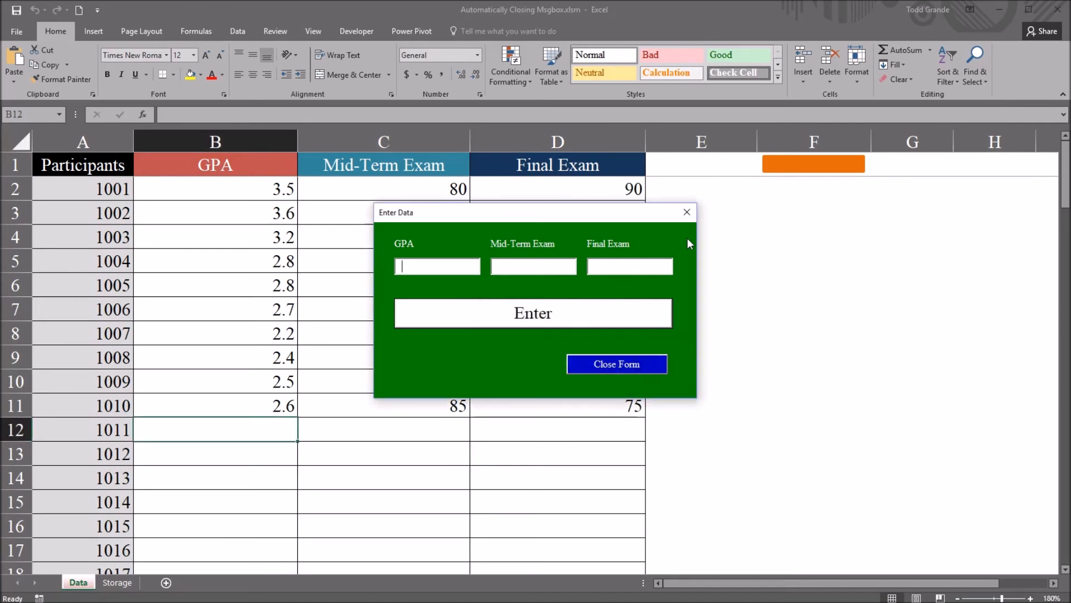
pyautogui.click(616, 363)
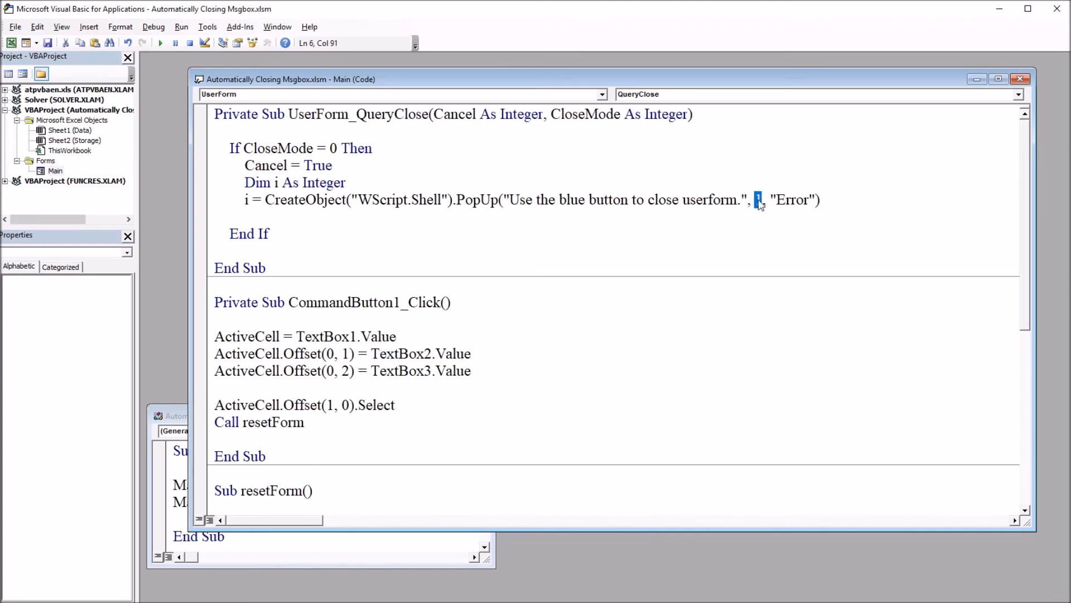
# Change the PopUp timeout argument from 1 to 5
pyautogui.write('5')
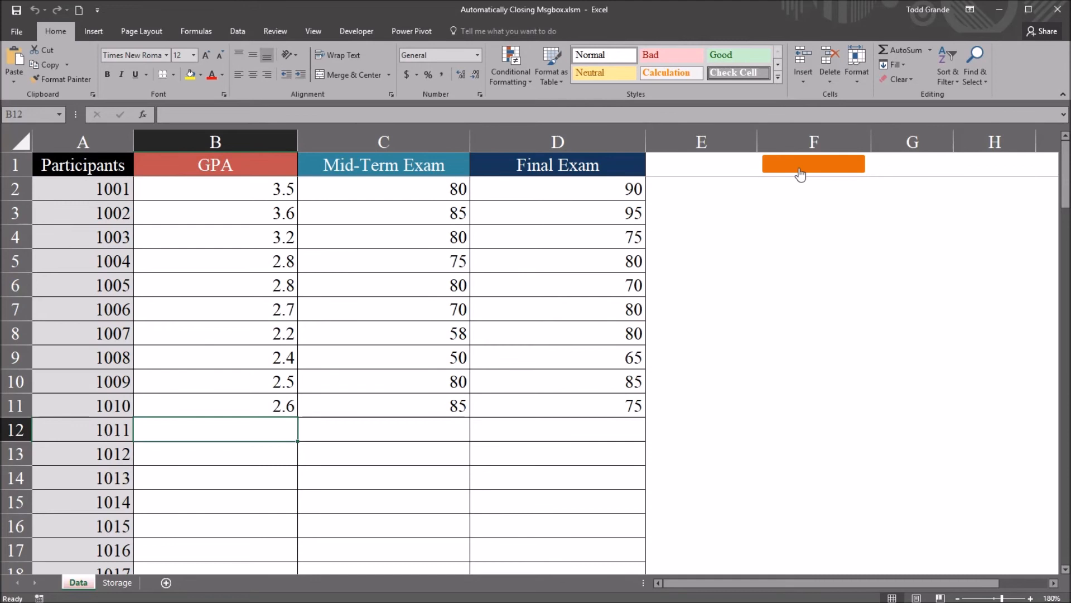
# Open the form, try the red X, dismiss the warning, then close with Close Form
pyautogui.click(813, 165)
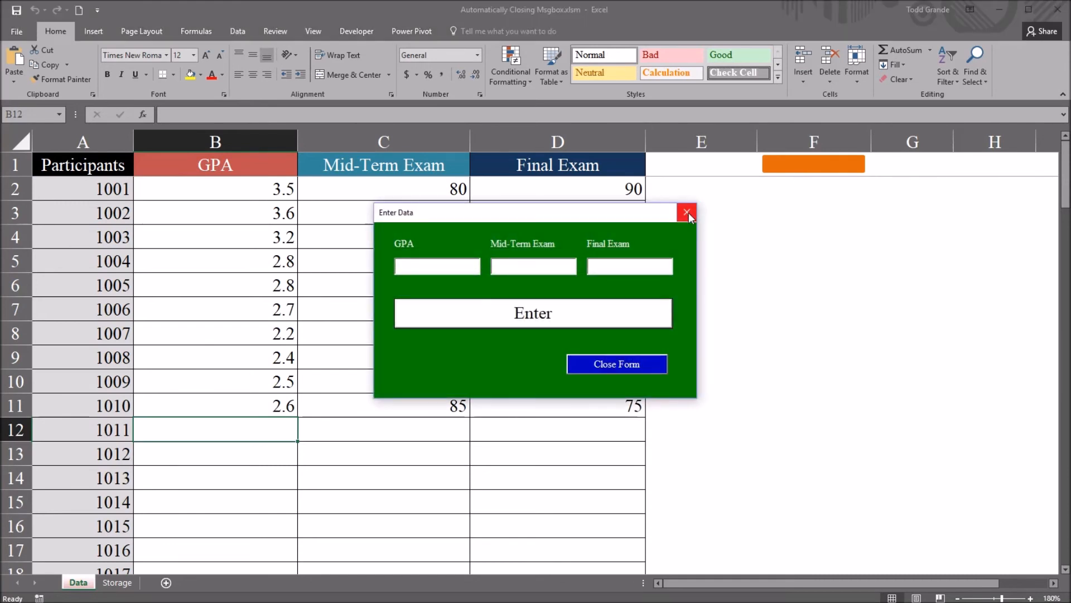
pyautogui.click(687, 212)
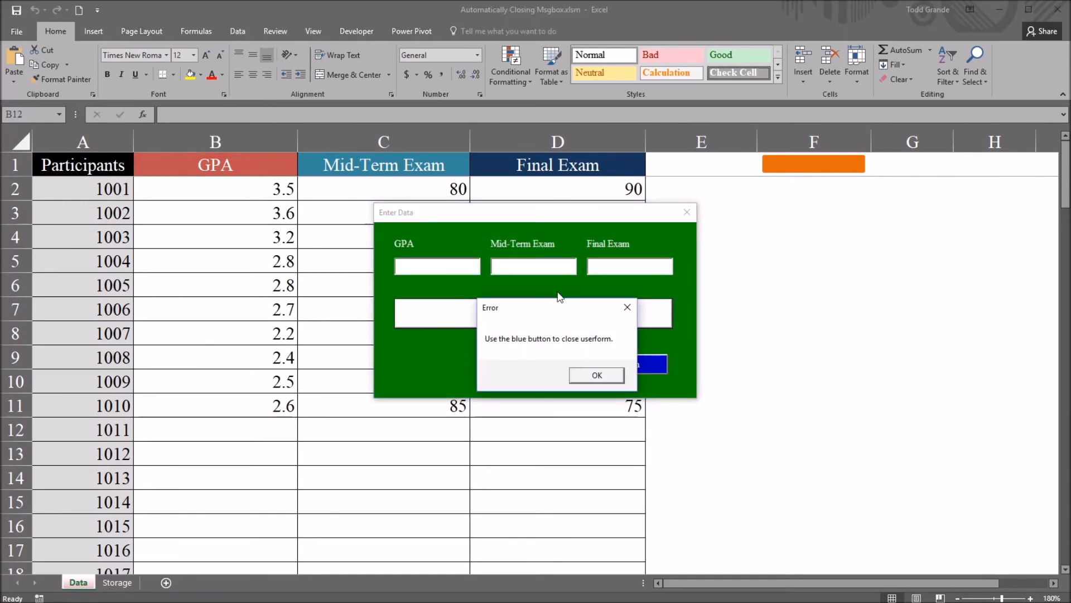
pyautogui.moveTo(587, 340)
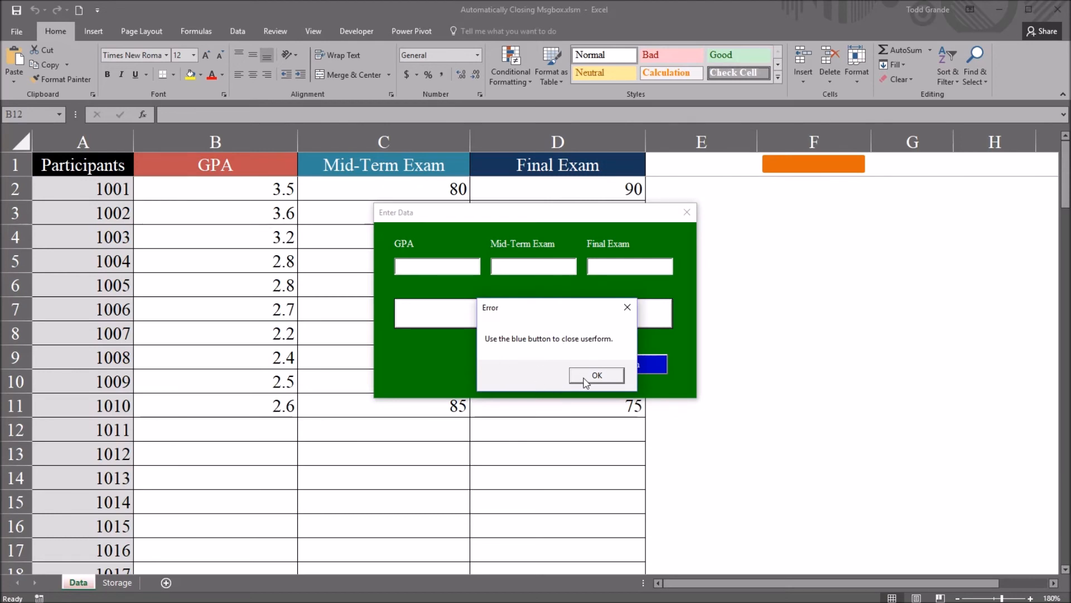
pyautogui.click(596, 375)
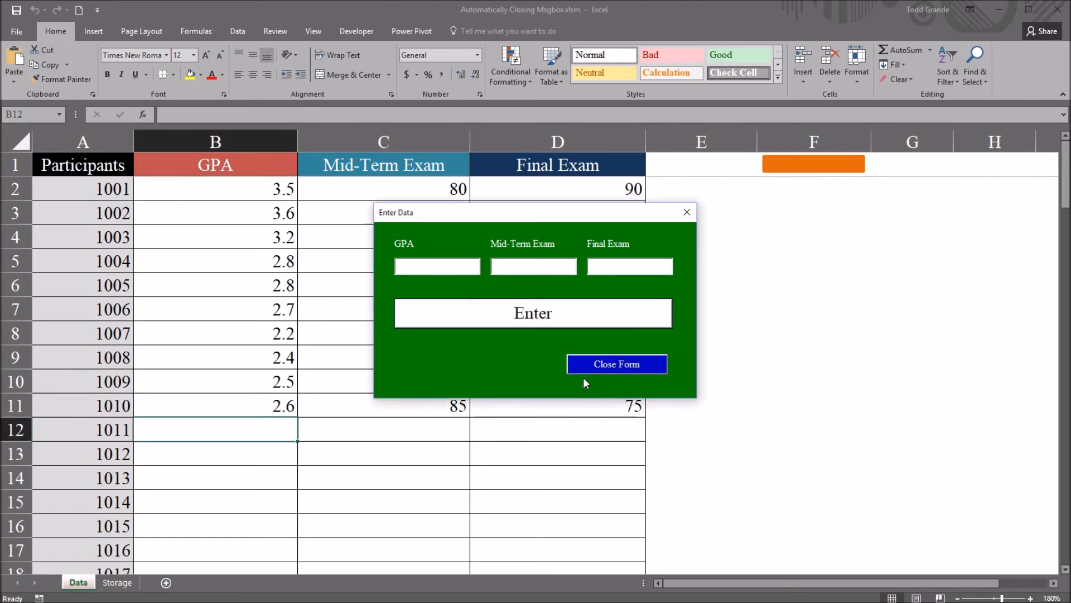
pyautogui.click(615, 363)
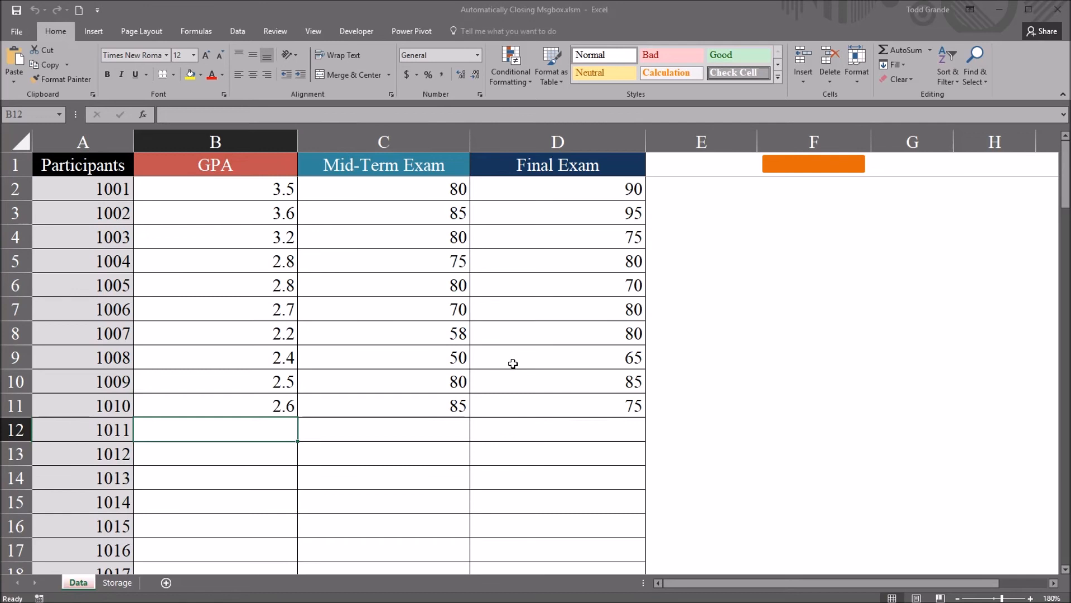
pyautogui.moveTo(435, 466)
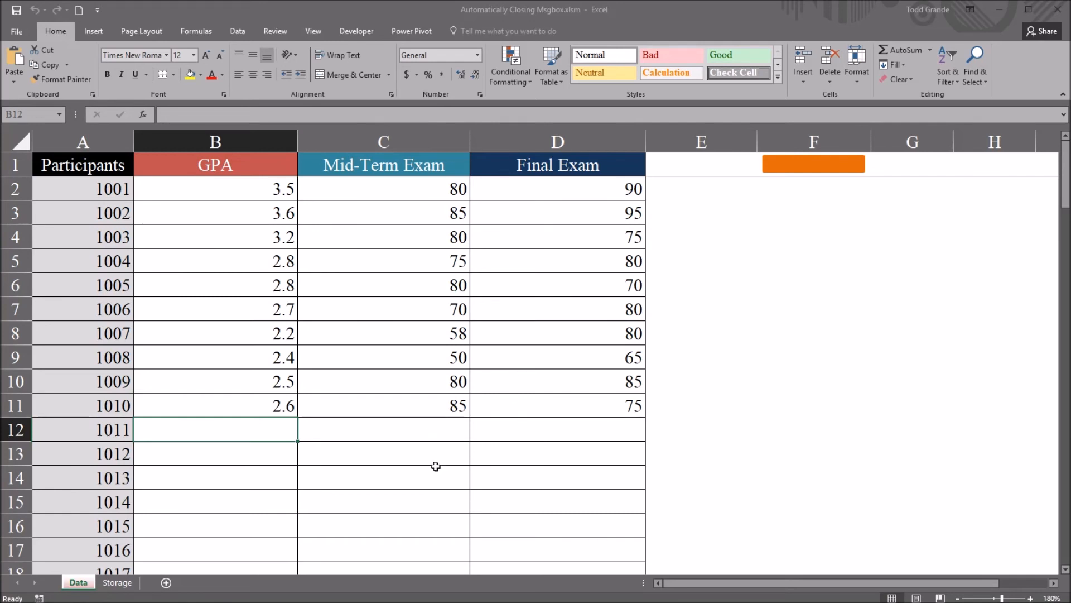
pyautogui.moveTo(285, 472)
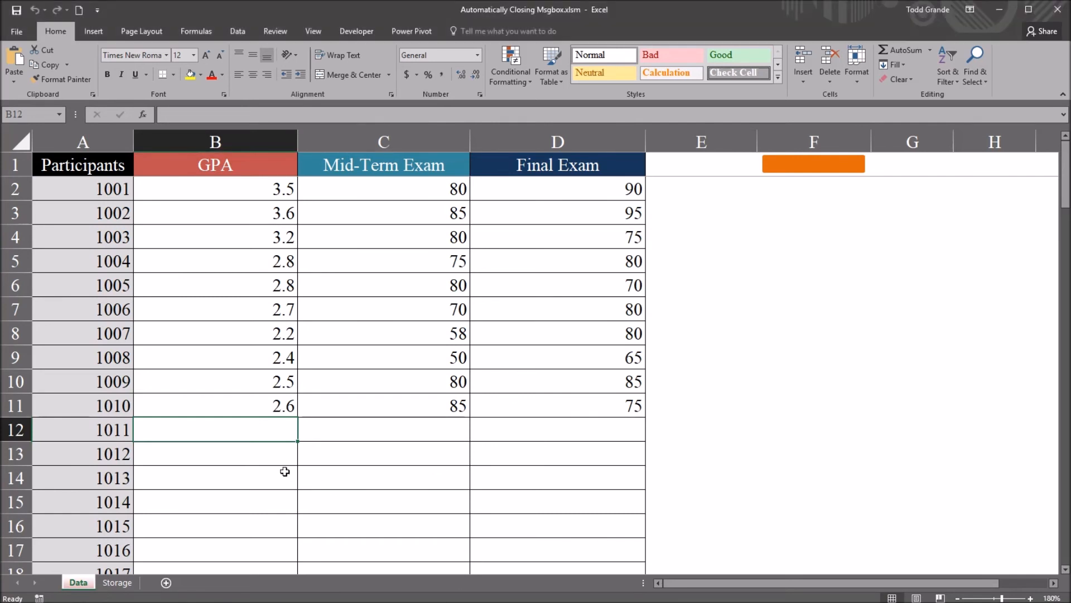
pyautogui.moveTo(374, 459)
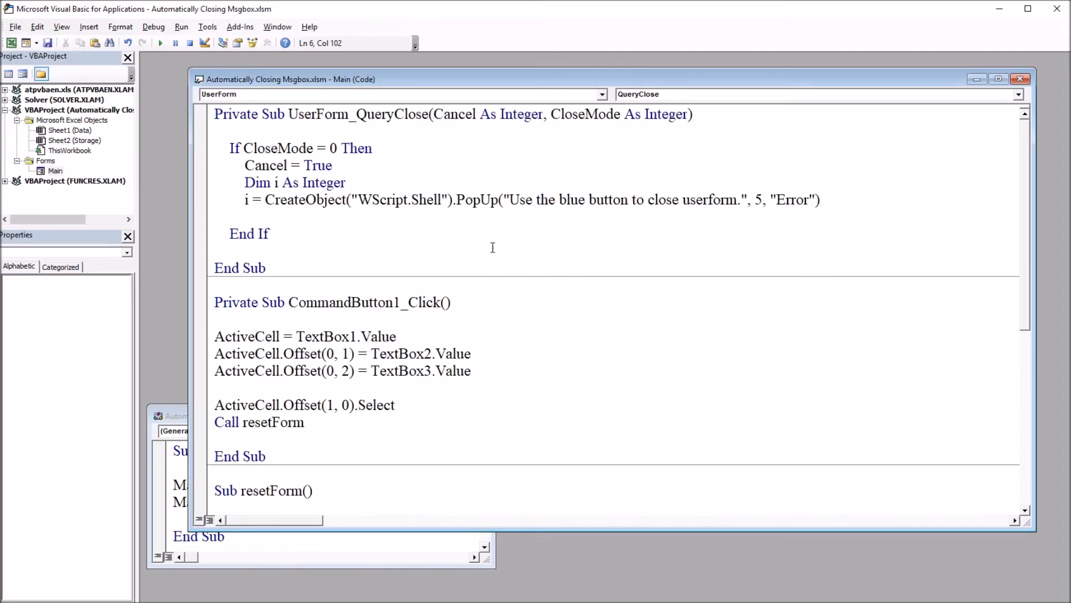
pyautogui.moveTo(599, 225)
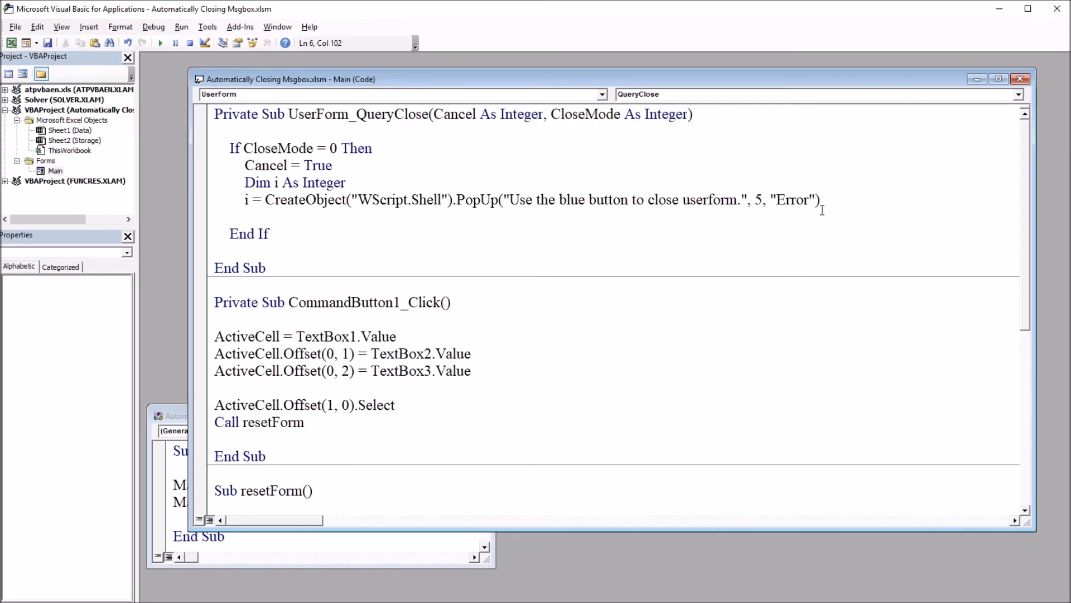
# Change the PopUp timeout from 5 back to 1 and move to the start of Cancel = True
pyautogui.doubleClick(757, 200)
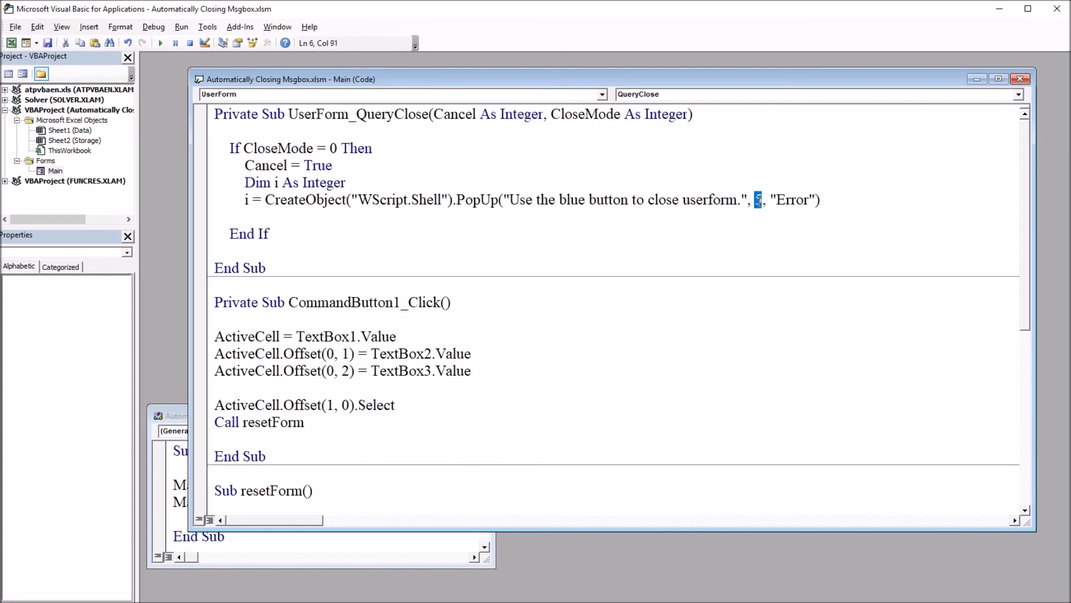
pyautogui.write('1')
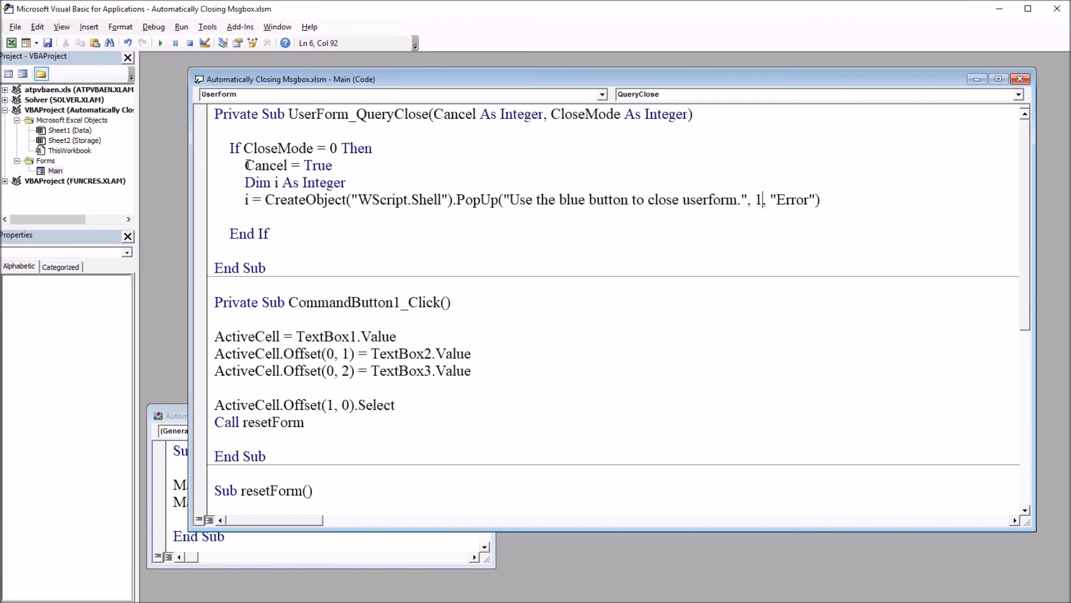
pyautogui.tripleClick(288, 164)
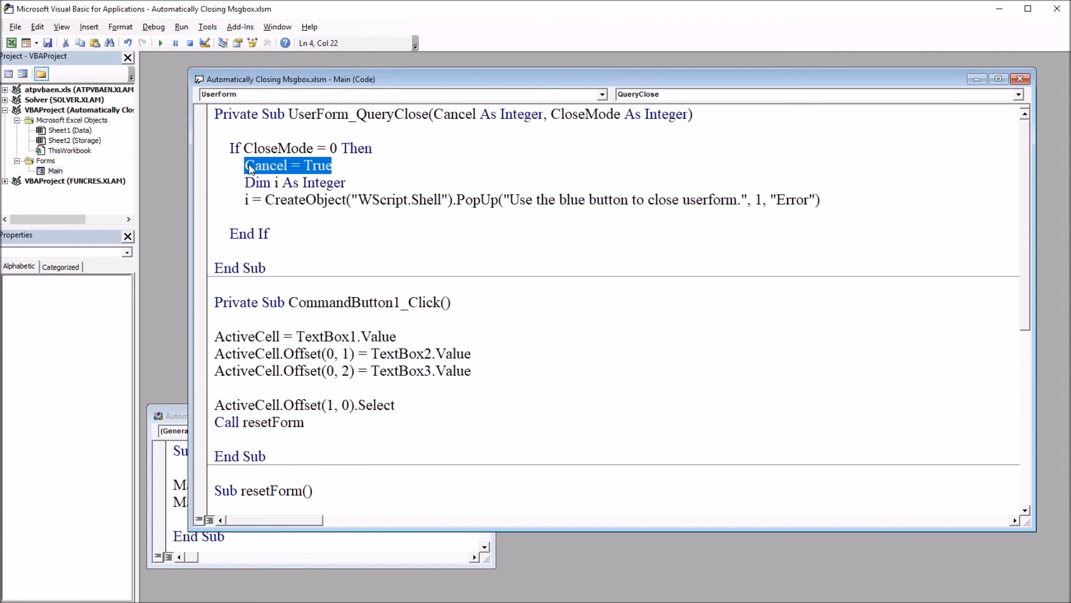
pyautogui.click(251, 164)
pyautogui.write("'")
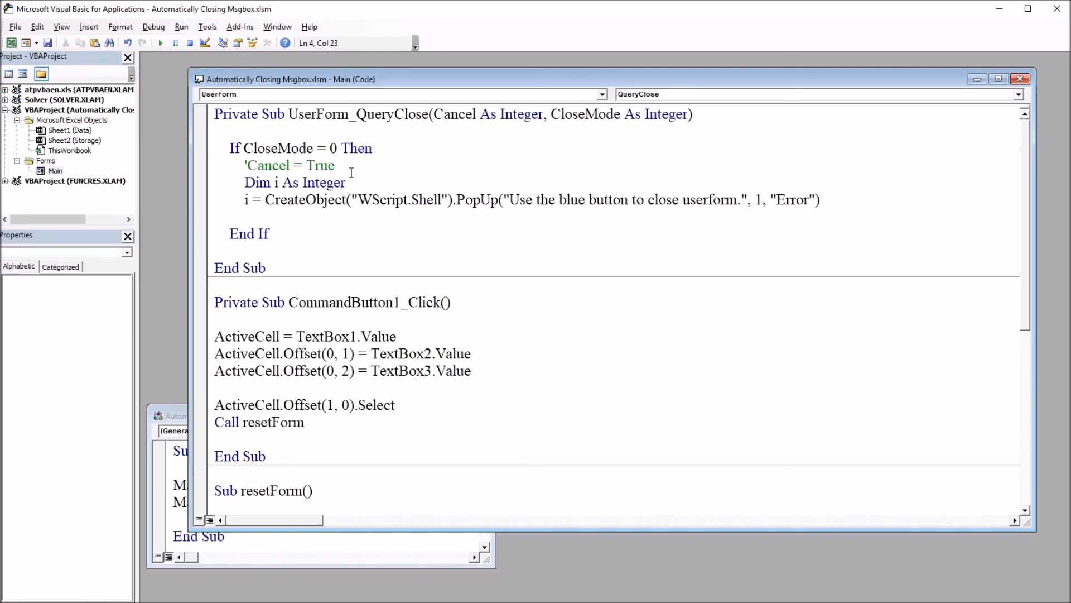
pyautogui.moveTo(350, 173)
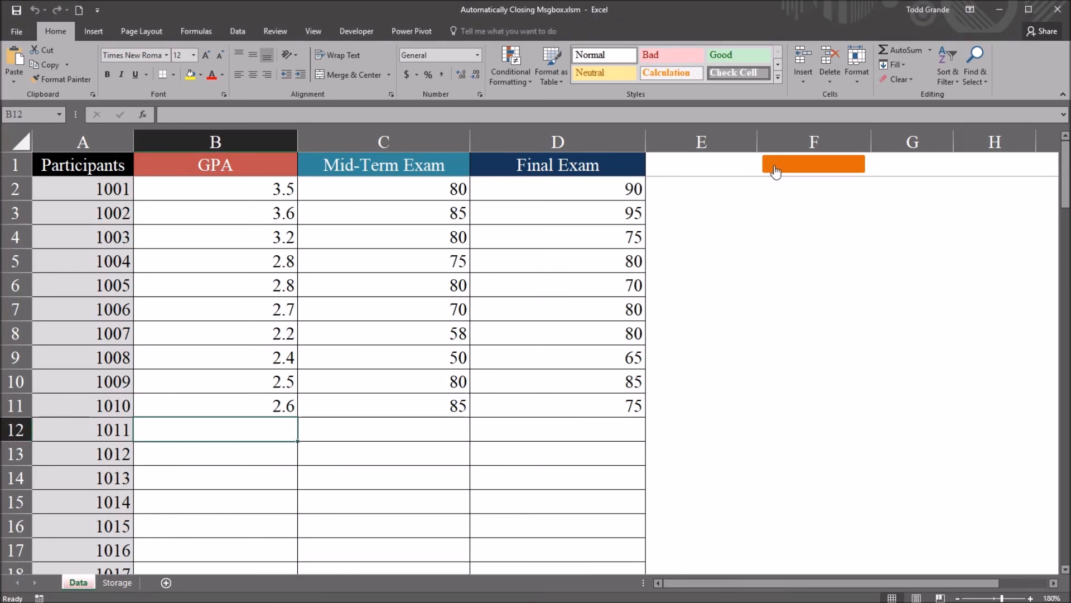
# Open the Enter Data form and click its red X to confirm it closes
pyautogui.click(813, 165)
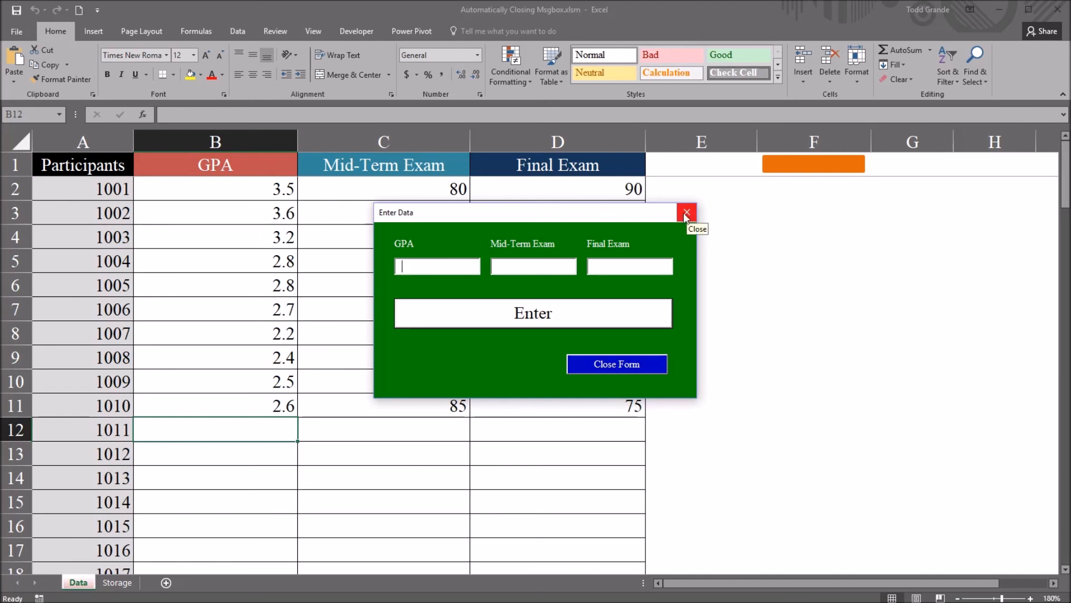
pyautogui.click(685, 212)
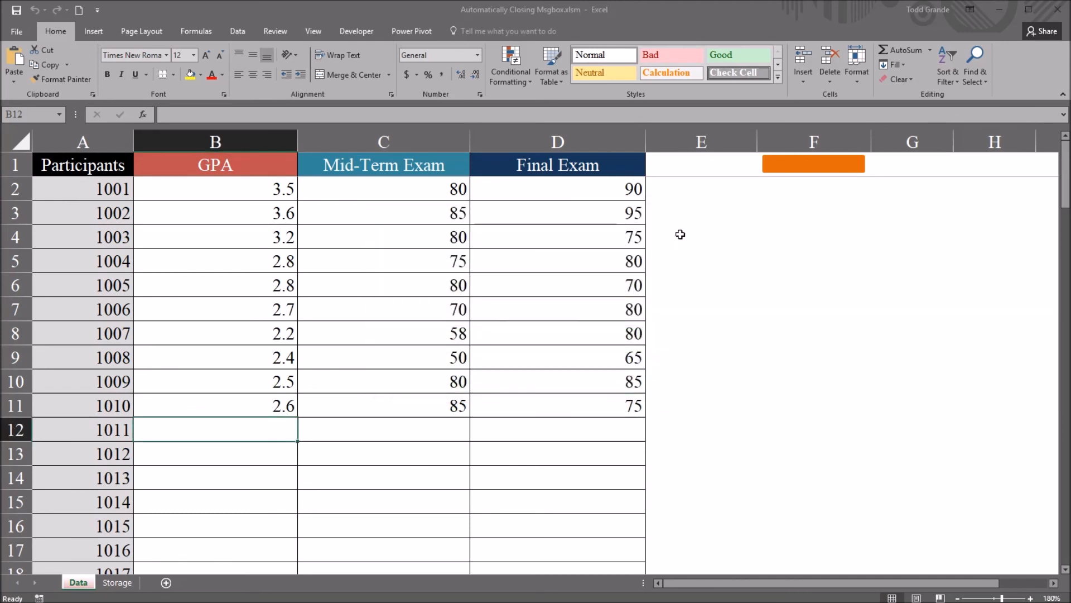
pyautogui.moveTo(675, 311)
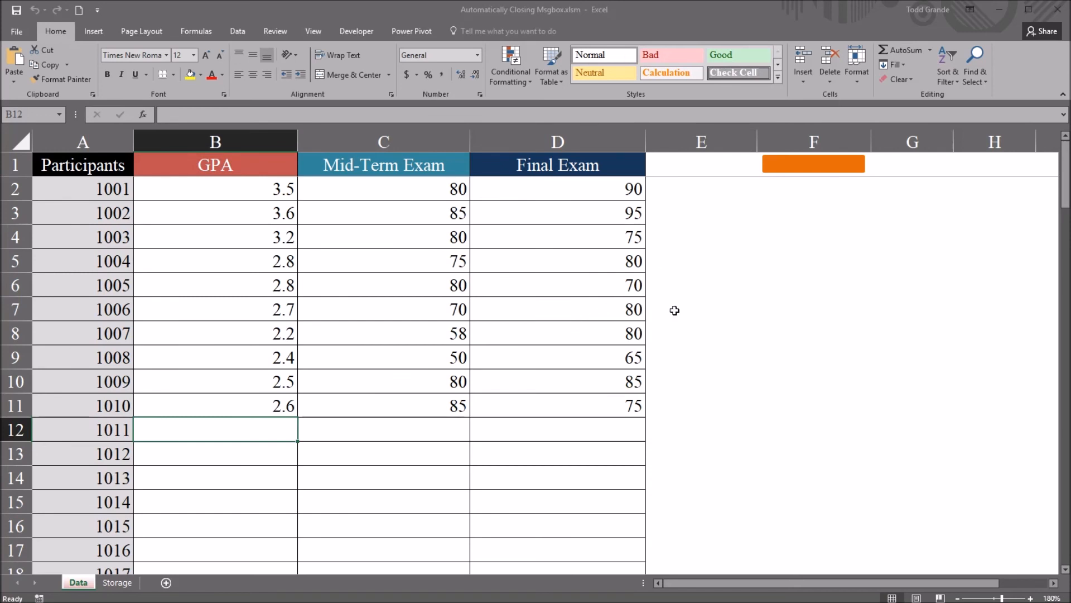
pyautogui.moveTo(568, 325)
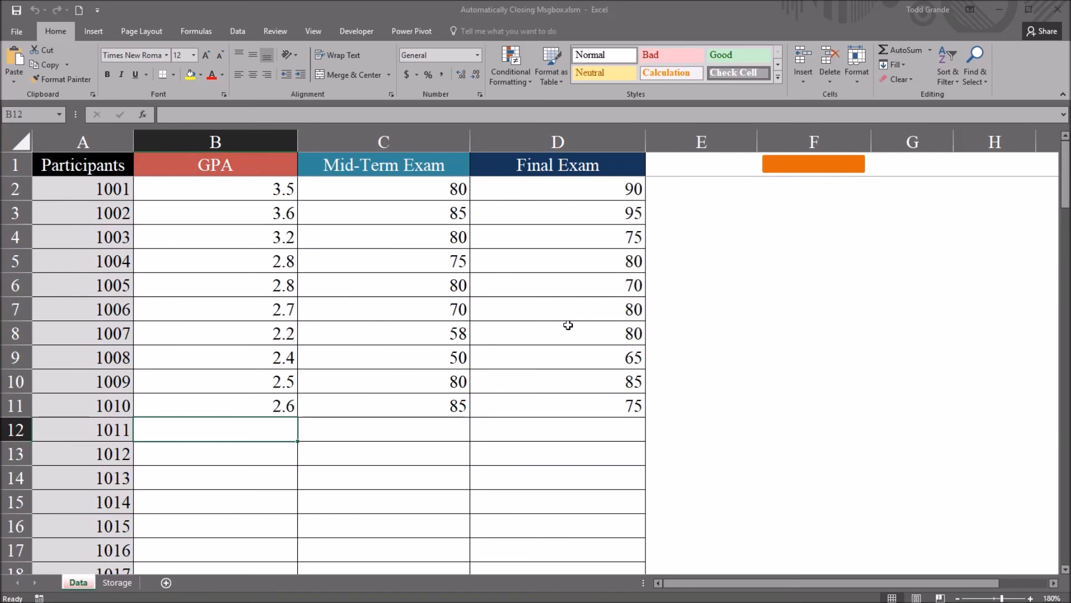